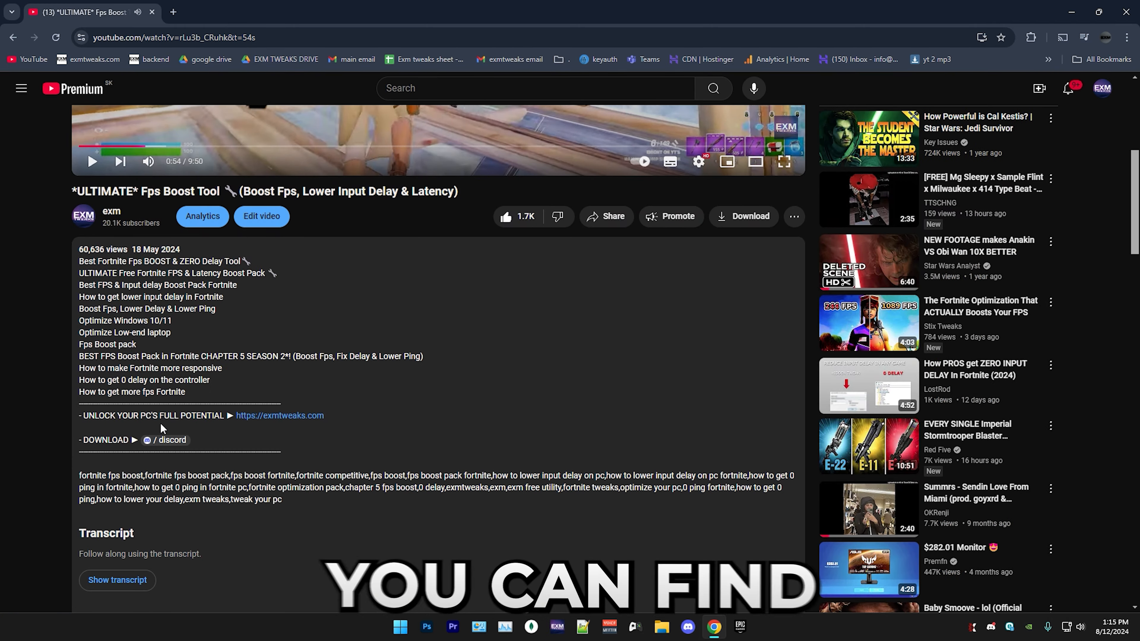
Reach the #free-tweaking-utility channel in the EXM Tweaks server and follow the utility 5.0 download link to its Drive folder
click(688, 627)
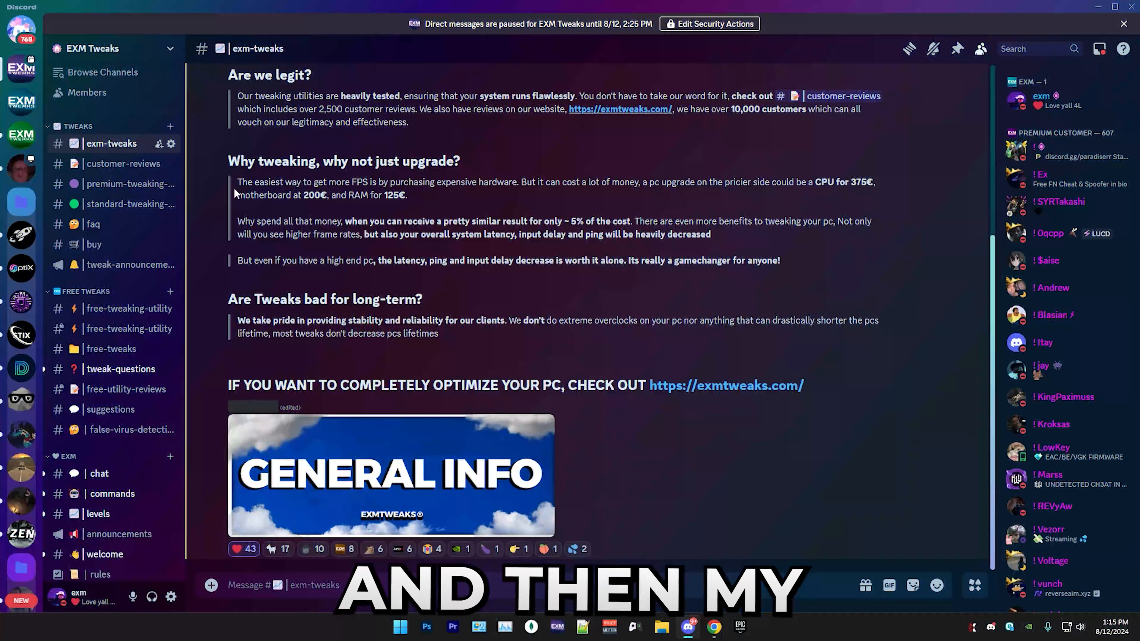
click(120, 309)
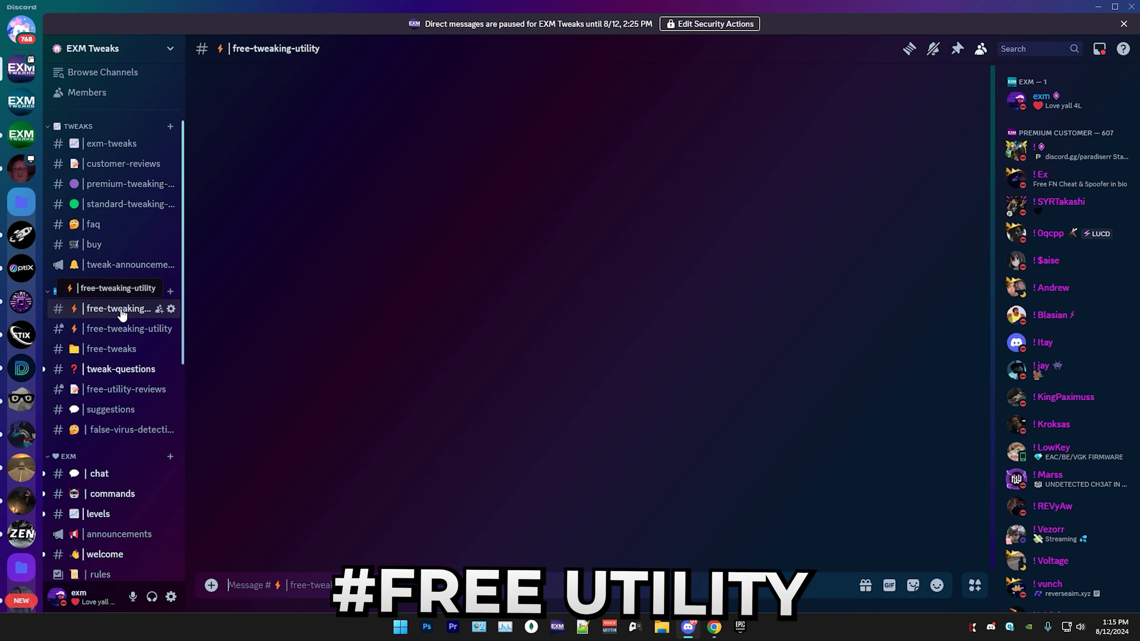
click(118, 328)
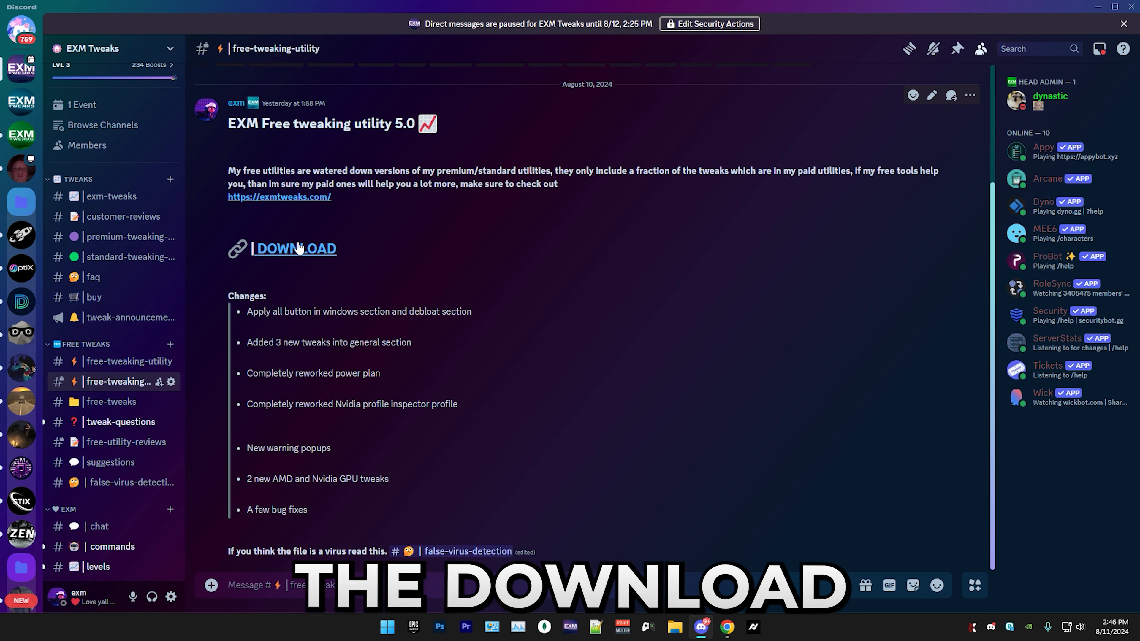
click(295, 249)
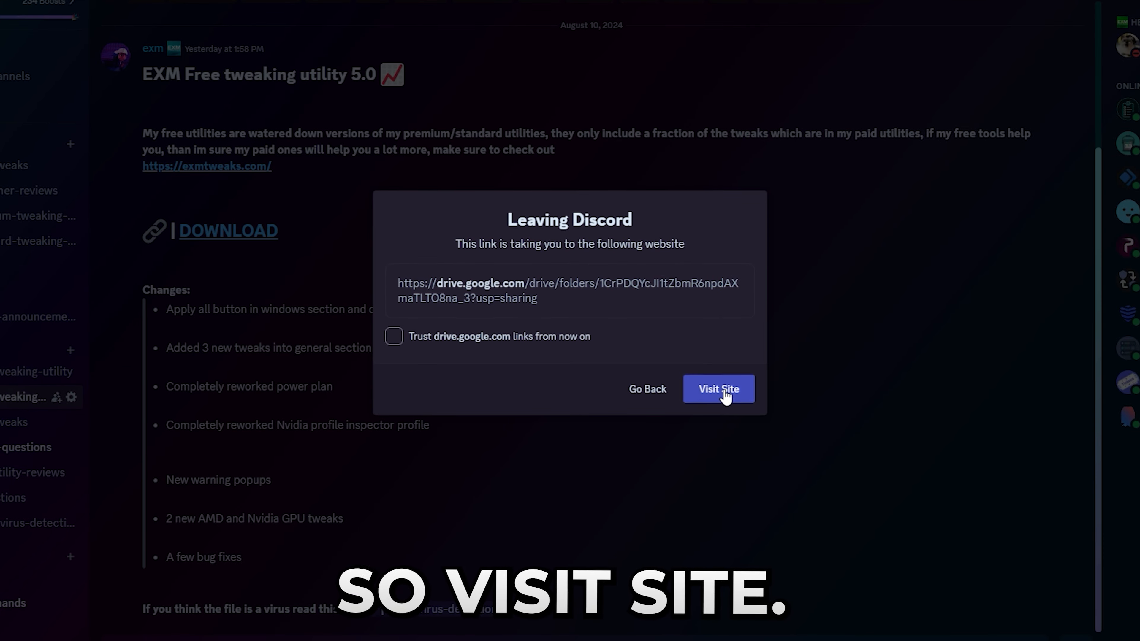
click(719, 388)
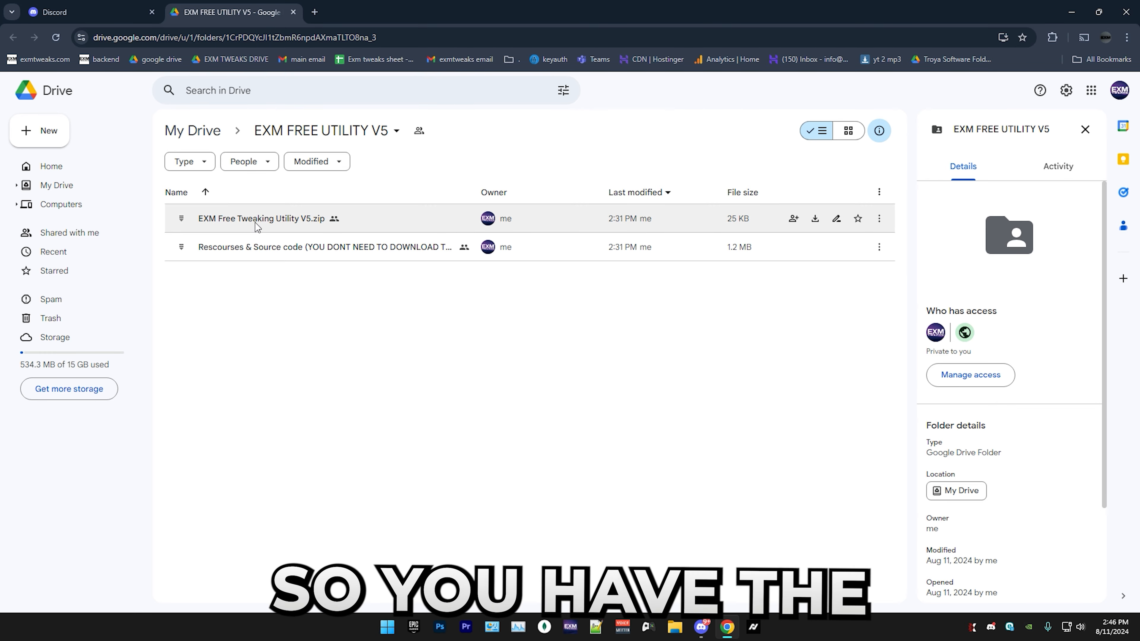
Download EXM Free Tweaking Utility V5.zip from Drive and extract the utility file to the desktop
right_click(258, 225)
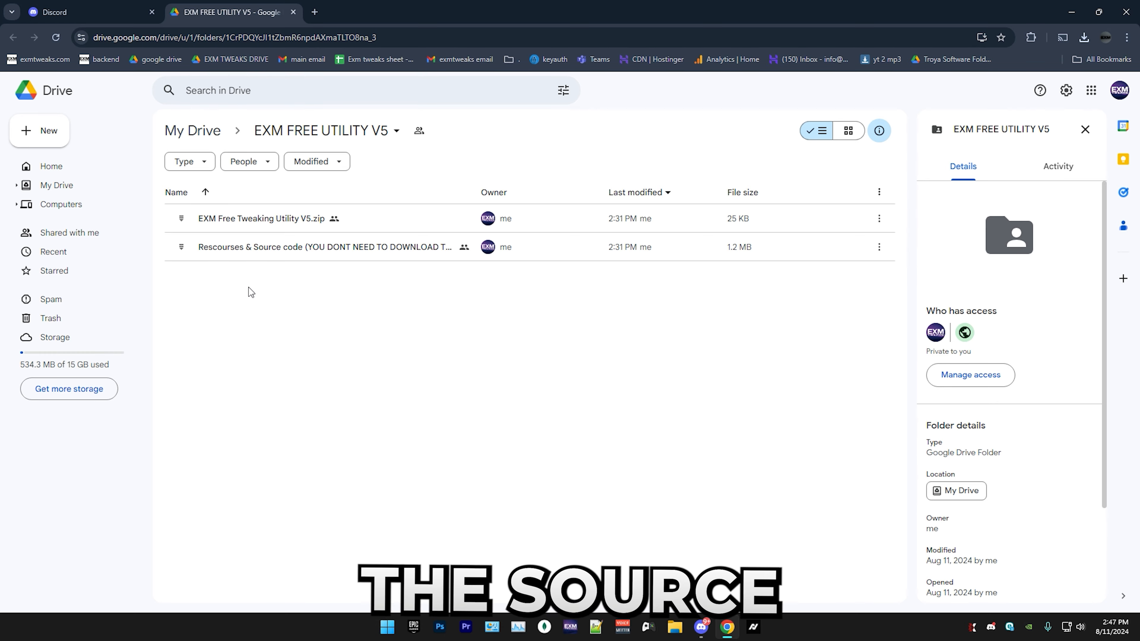
click(1083, 37)
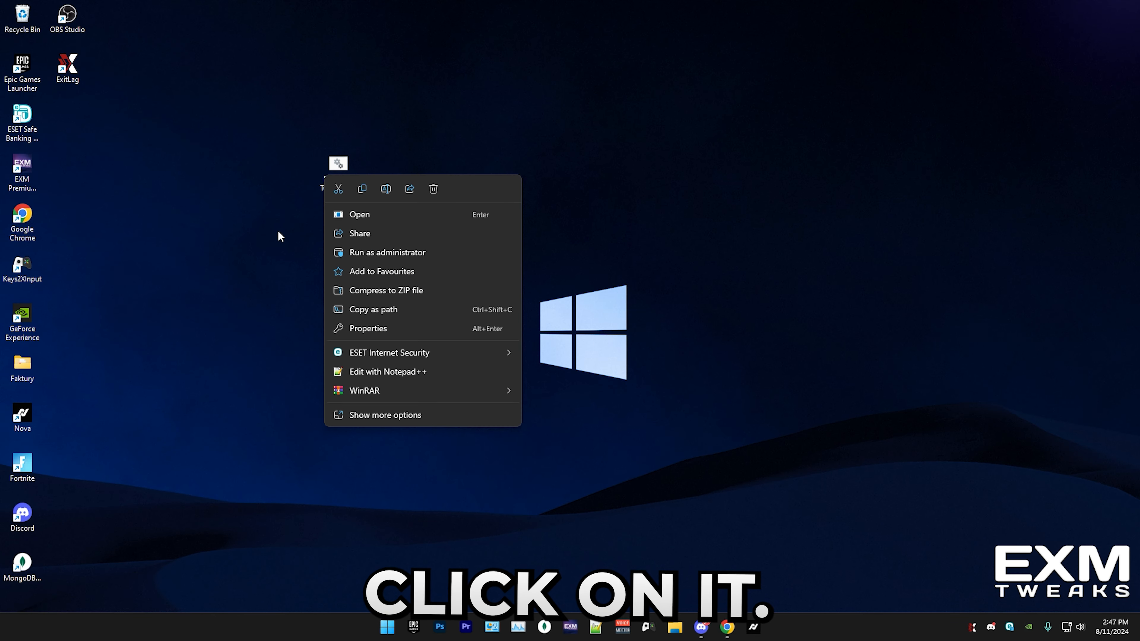
Run the utility as administrator, make a restore point (option 1), and dismiss both notices to reach the main menu
click(387, 252)
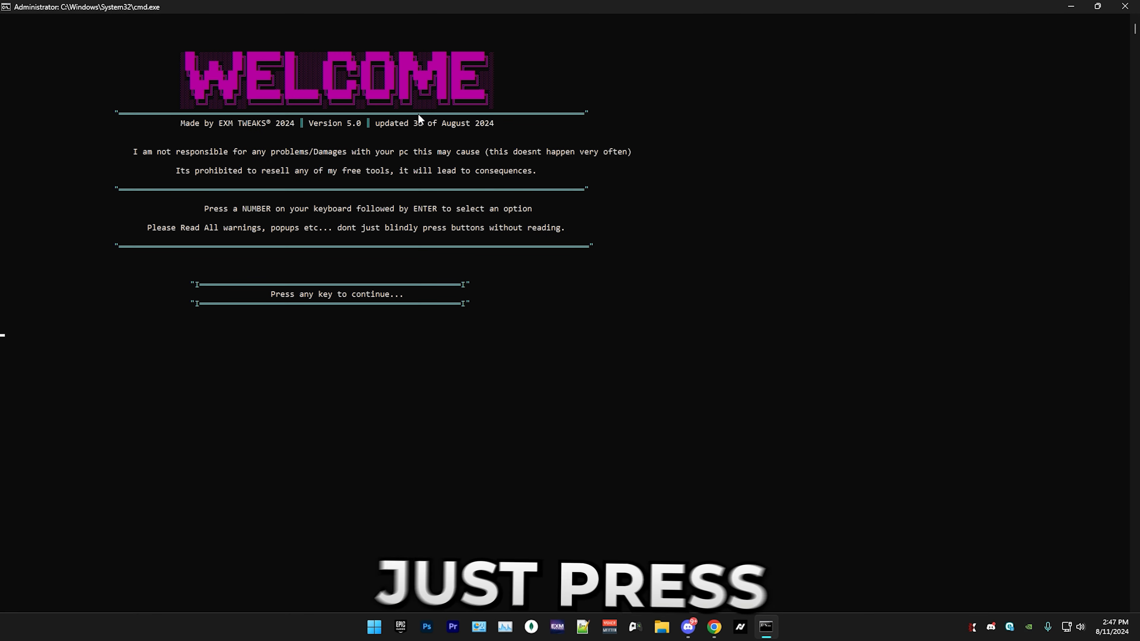
key(enter)
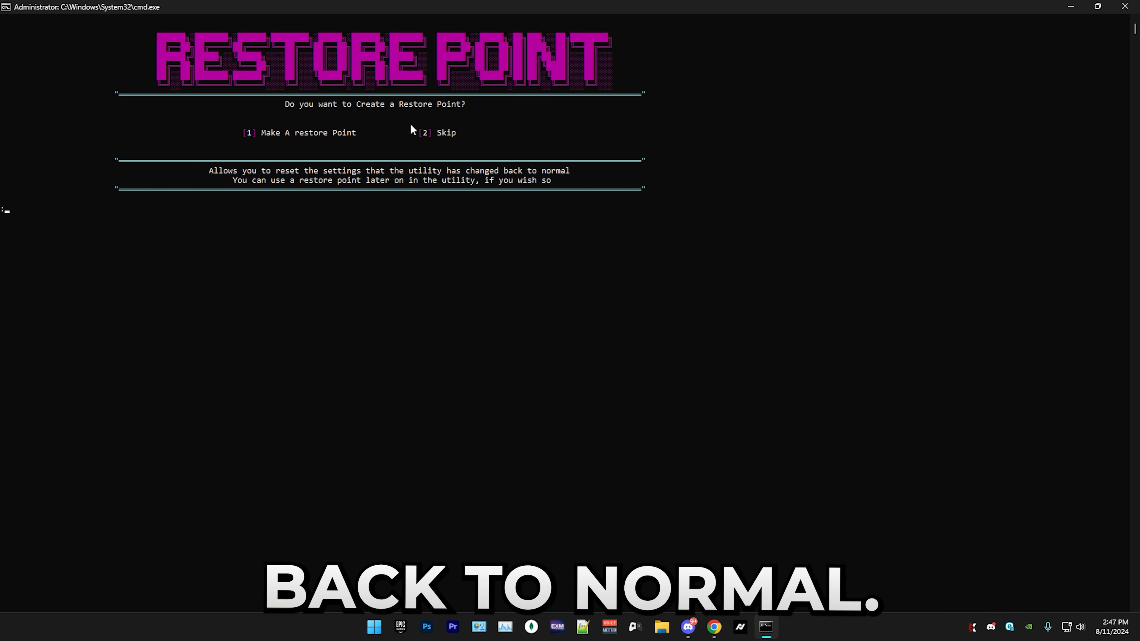
text(1)
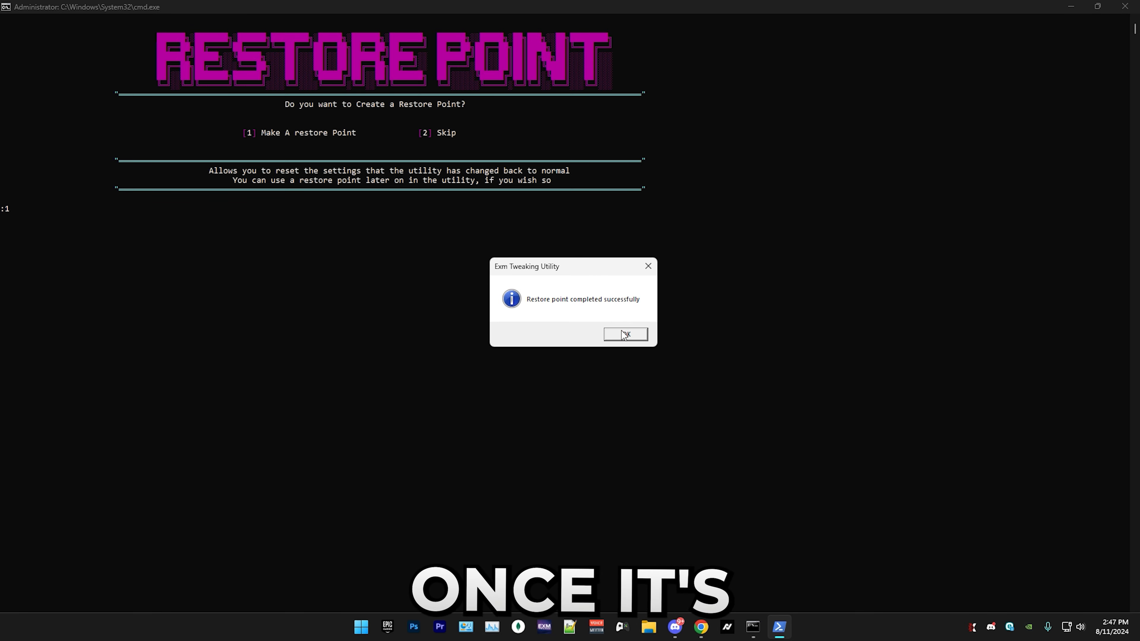
click(625, 334)
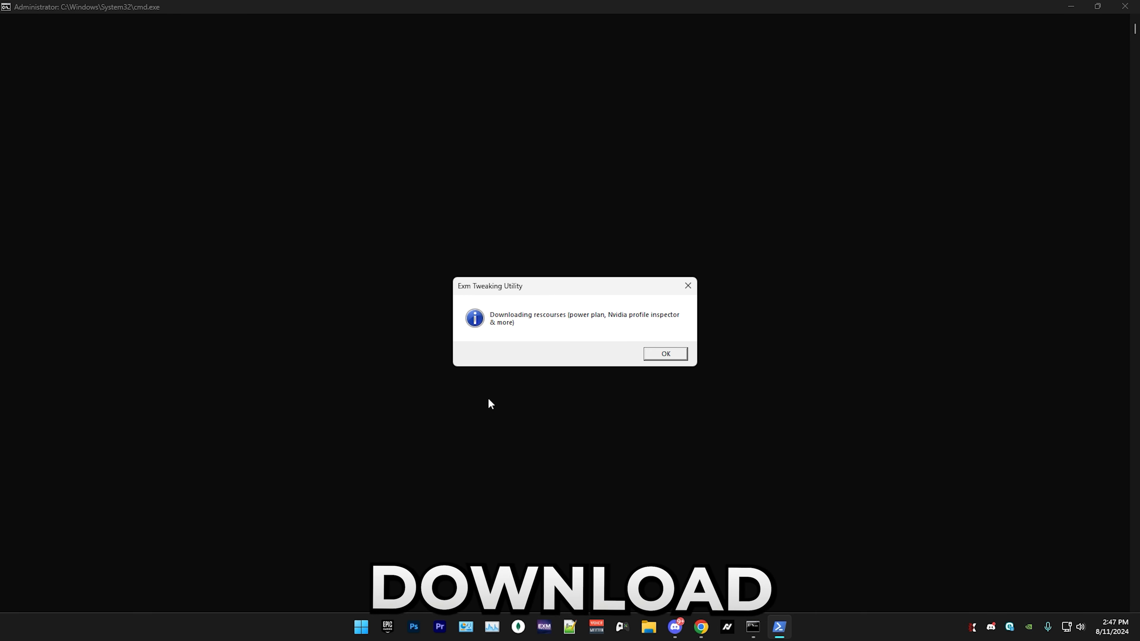
click(665, 354)
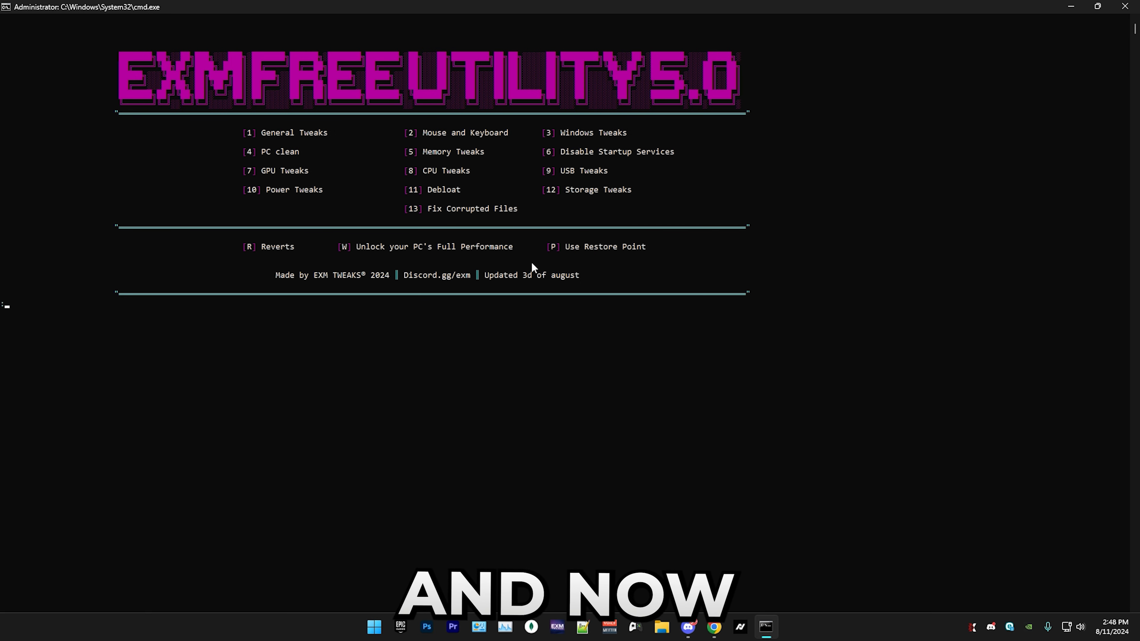
mouse_move(323, 325)
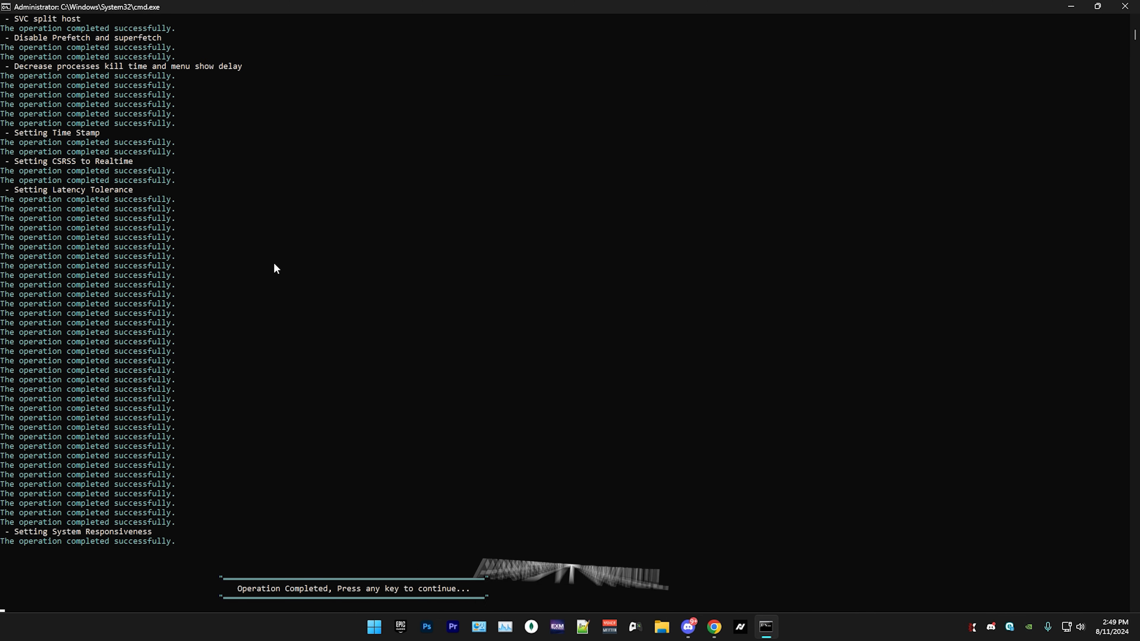
Continue back to the main menu after the General Tweaks batch finishes
key(enter)
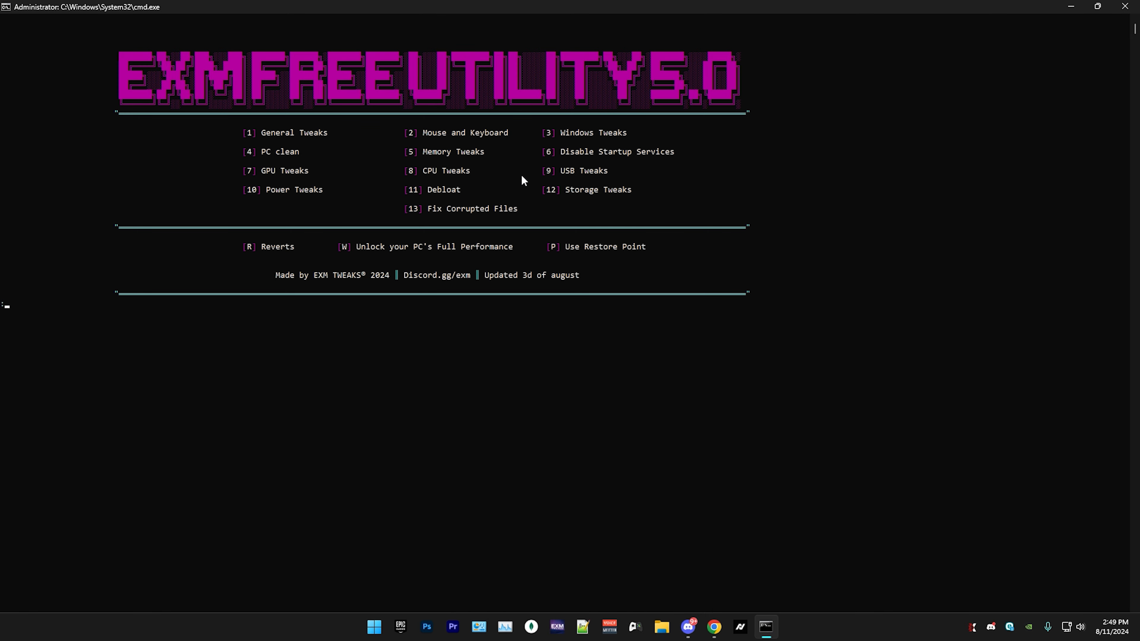
Under Mouse and Keyboard, check the CPU in Task Manager and apply data queue size option 1 (high-end, 14)
text(2)
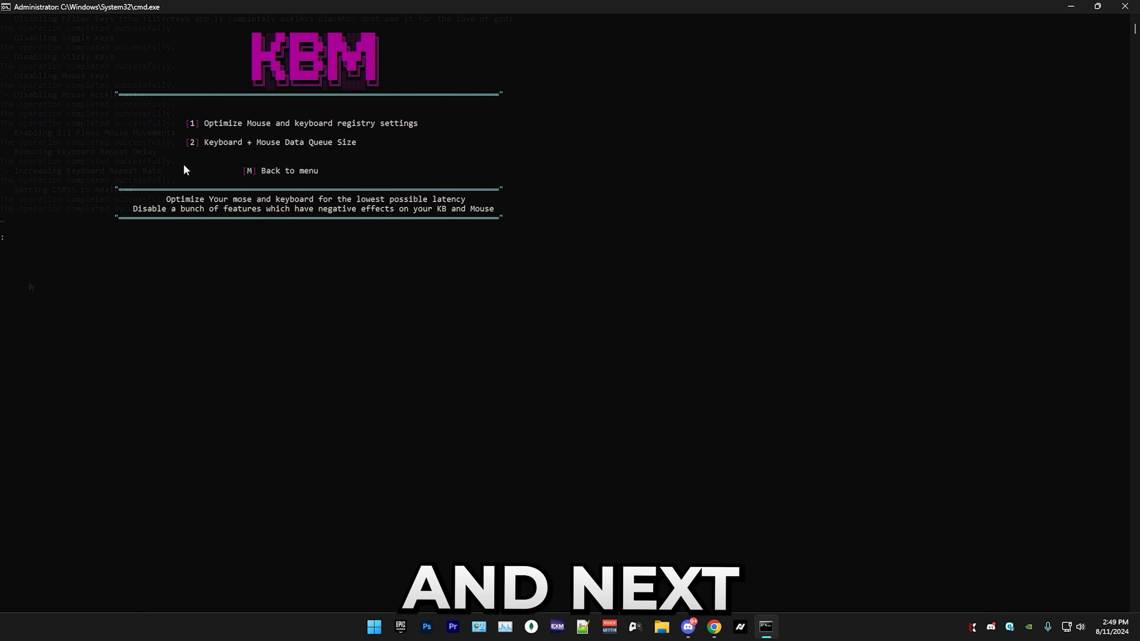
text(2)
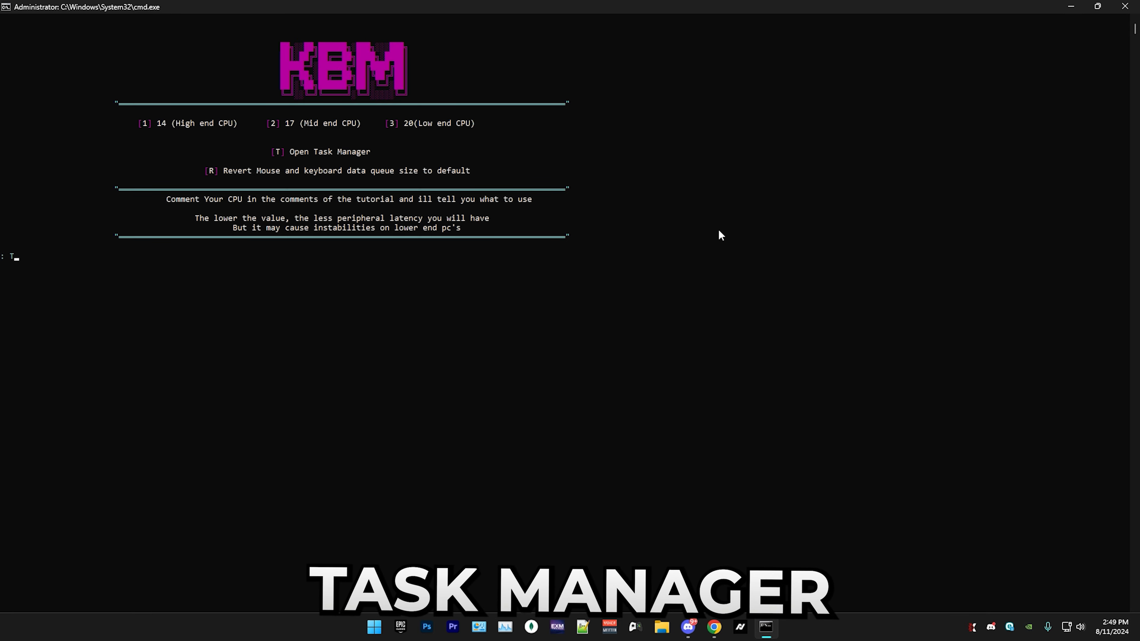
key(T)
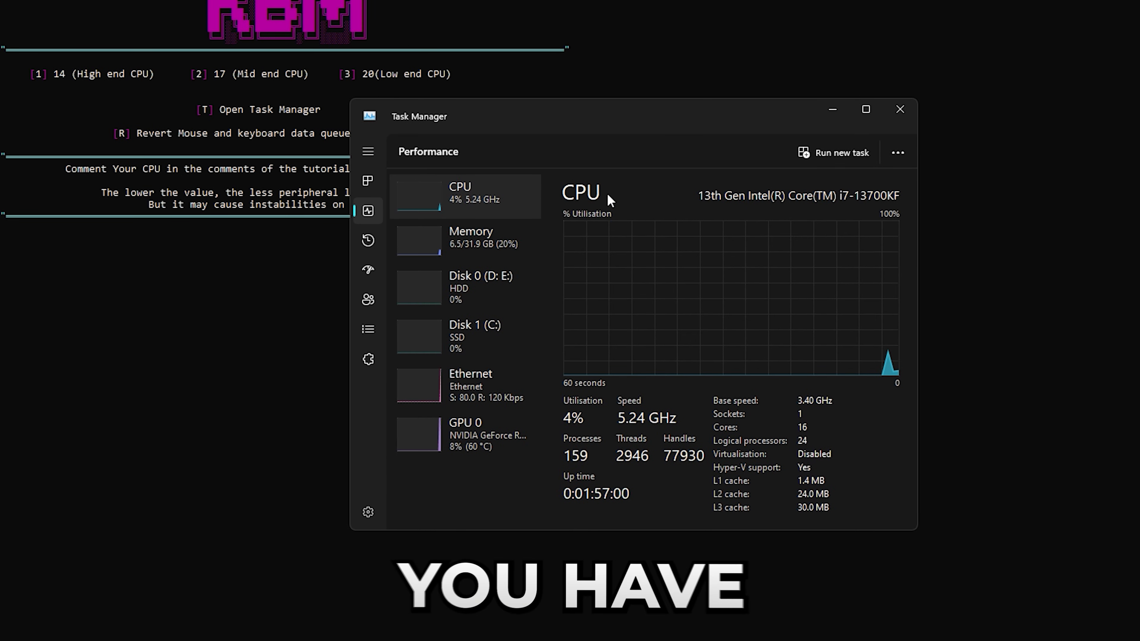
mouse_move(709, 210)
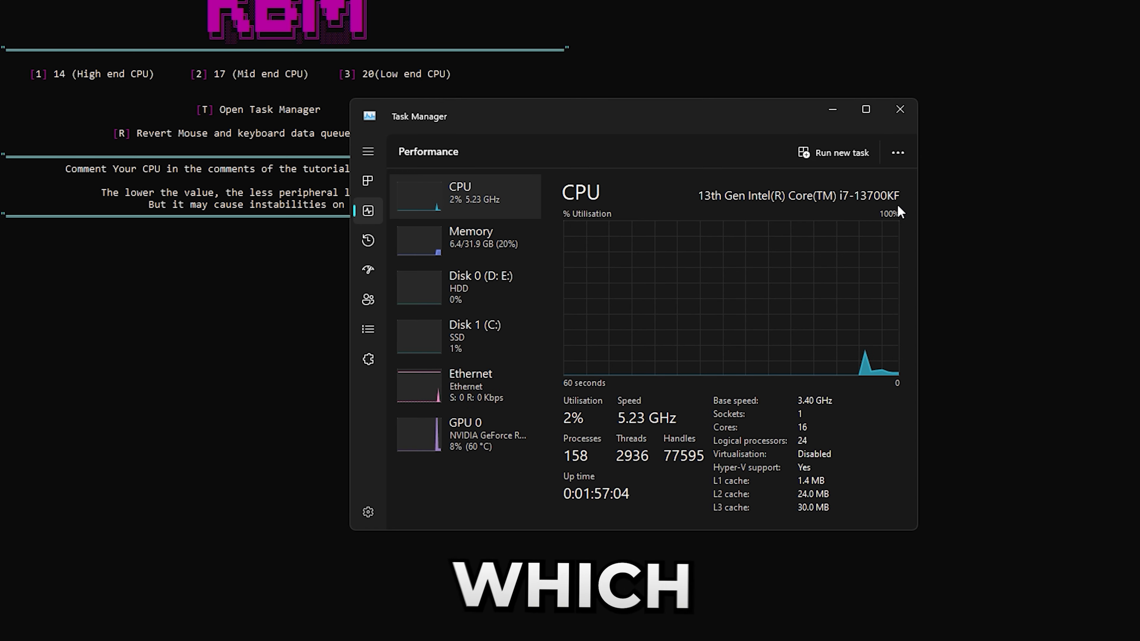
click(900, 109)
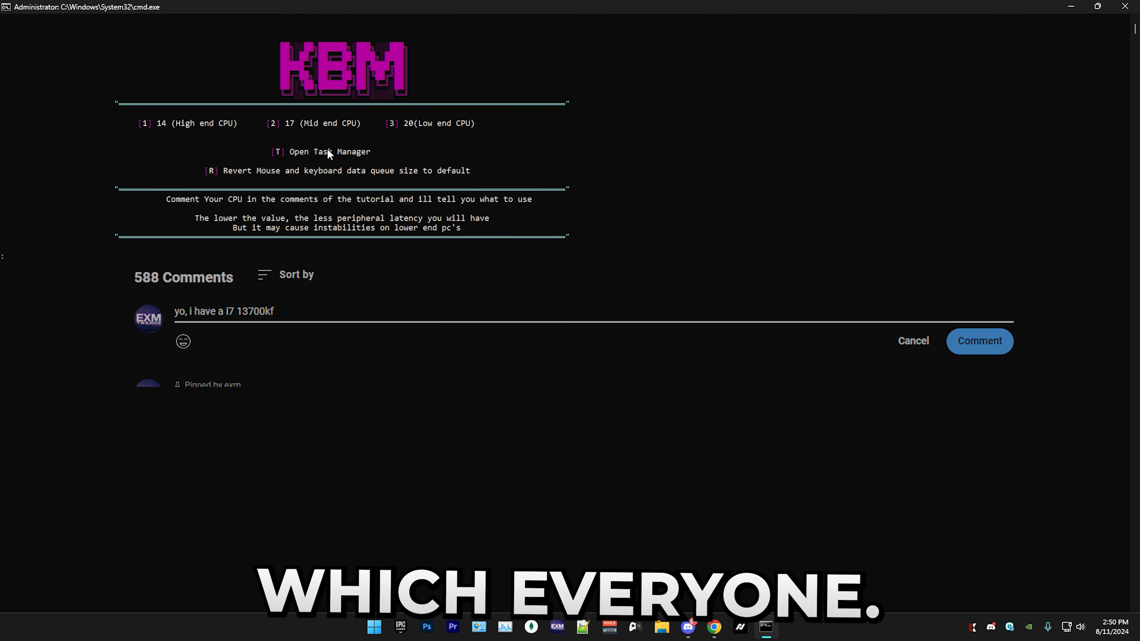
text(1)
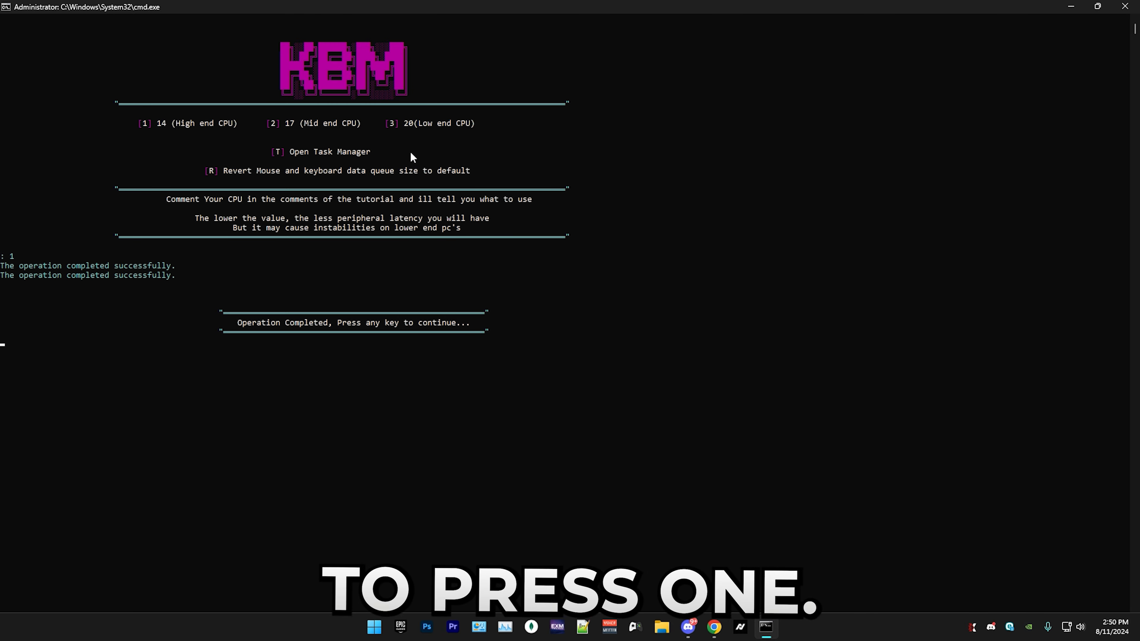
Apply all tweaks in the Windows Tweaks category and confirm Y to continue
key(enter)
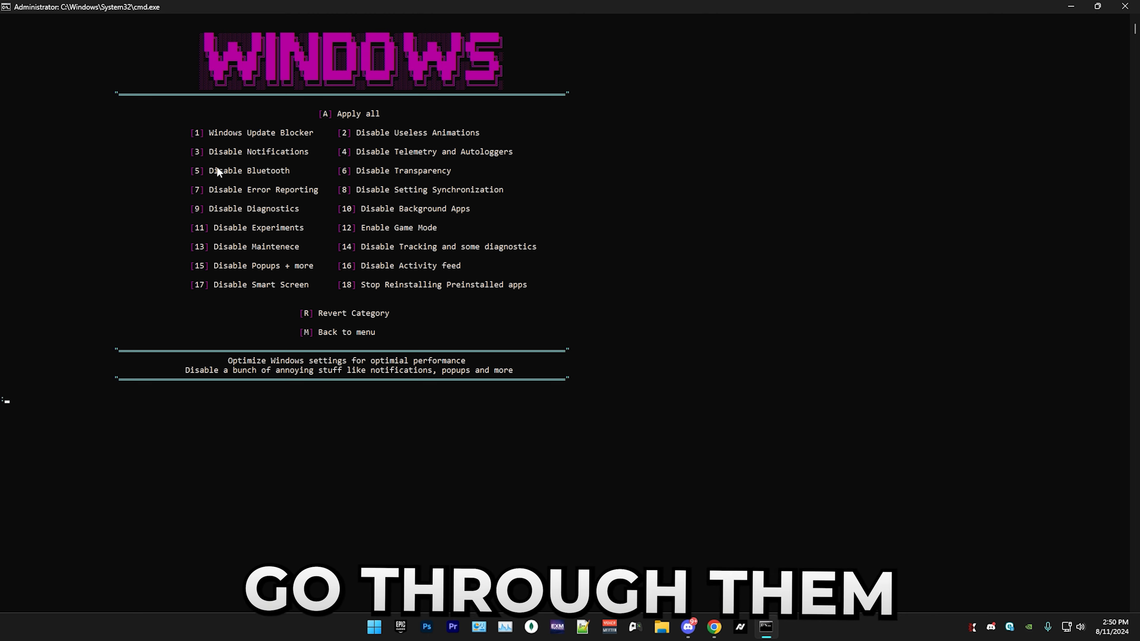
mouse_move(299, 251)
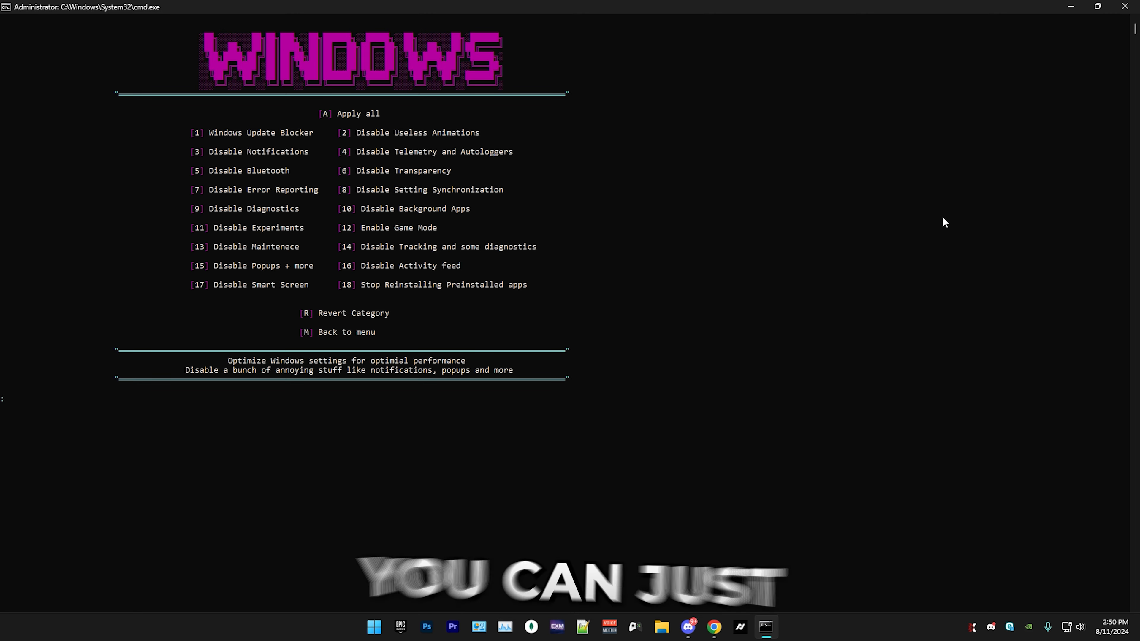
key(R)
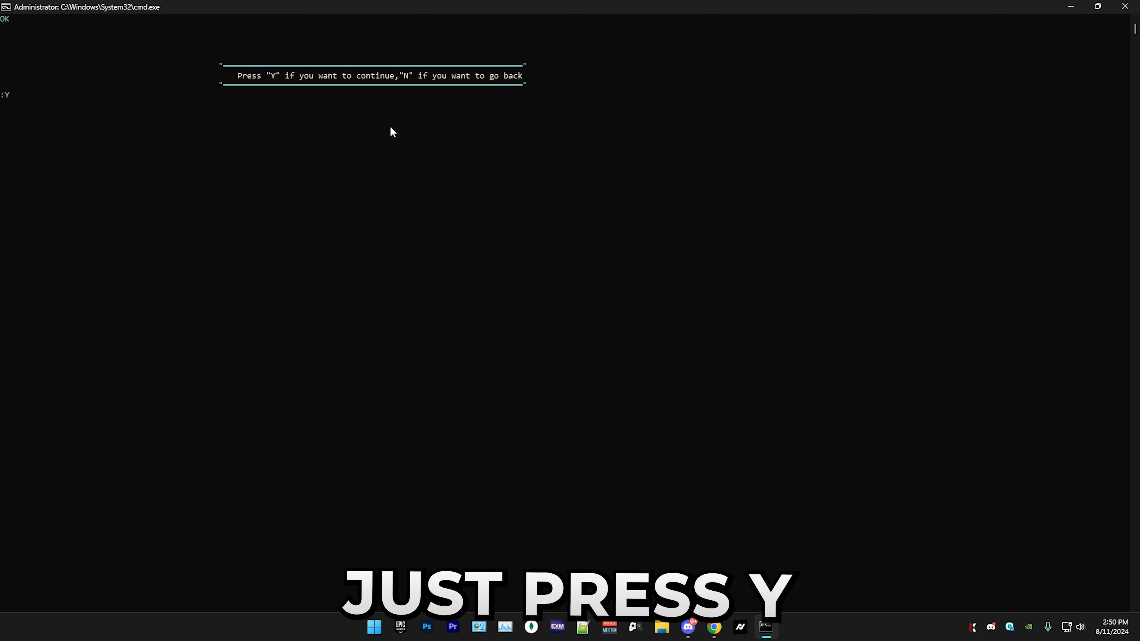
key(y)
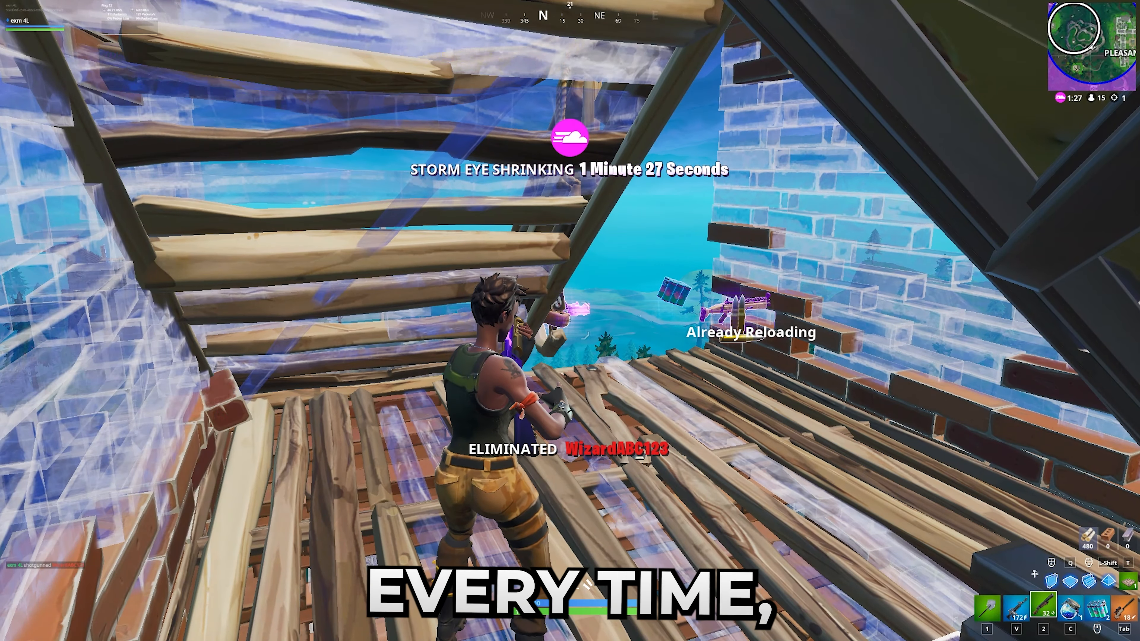
Choose Custom visual effects, keeping Show window contents while dragging and Smooth screen fonts enabled
click(460, 307)
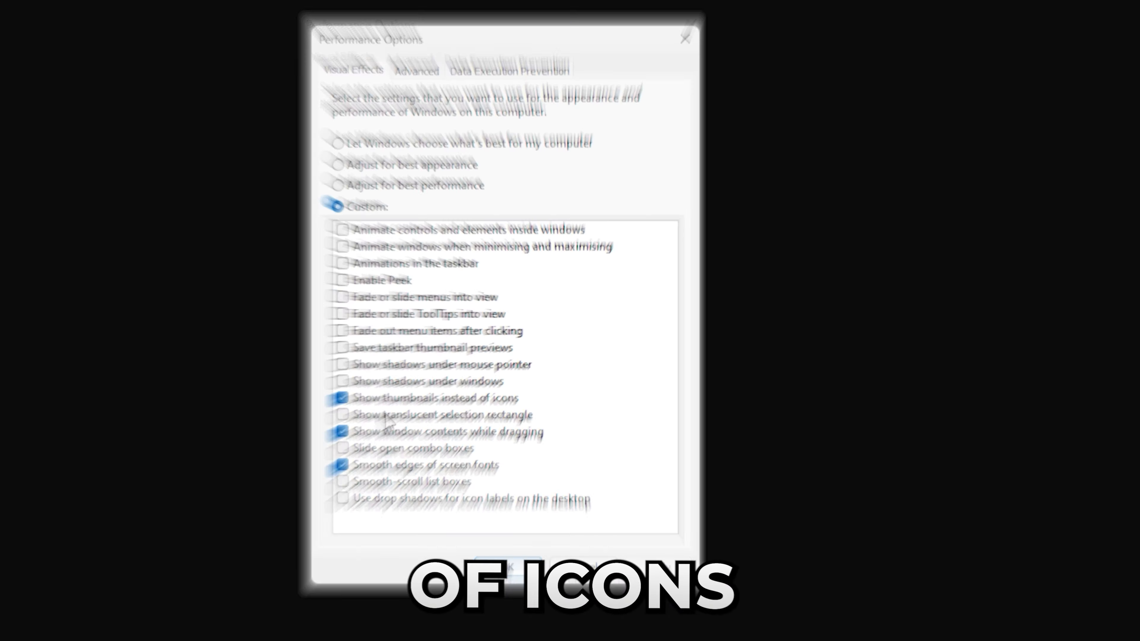
click(286, 458)
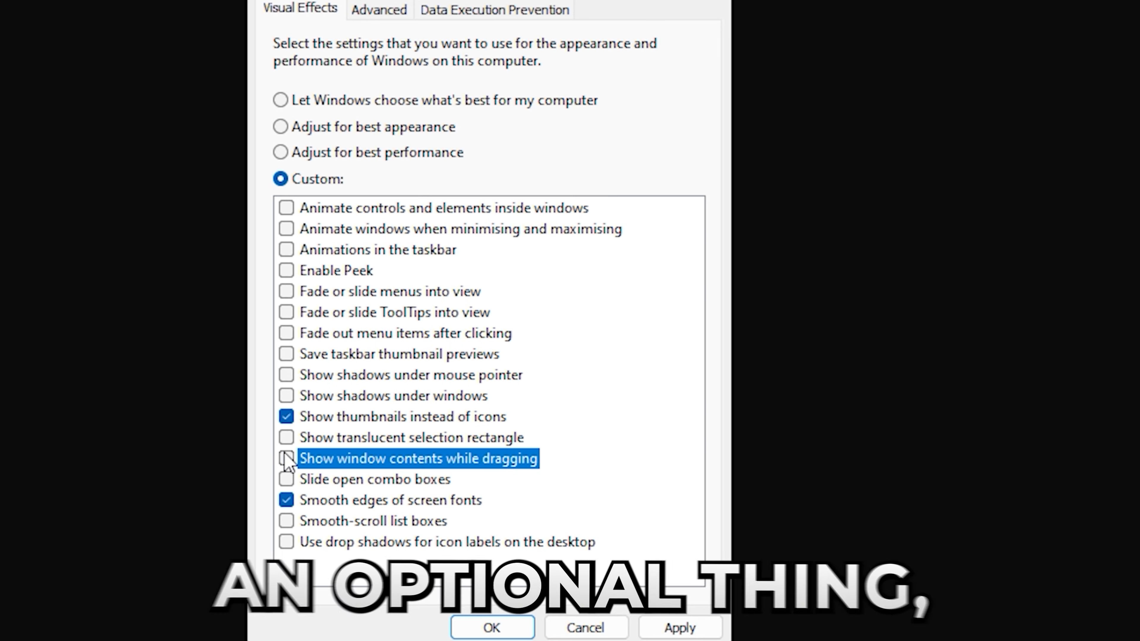
click(285, 458)
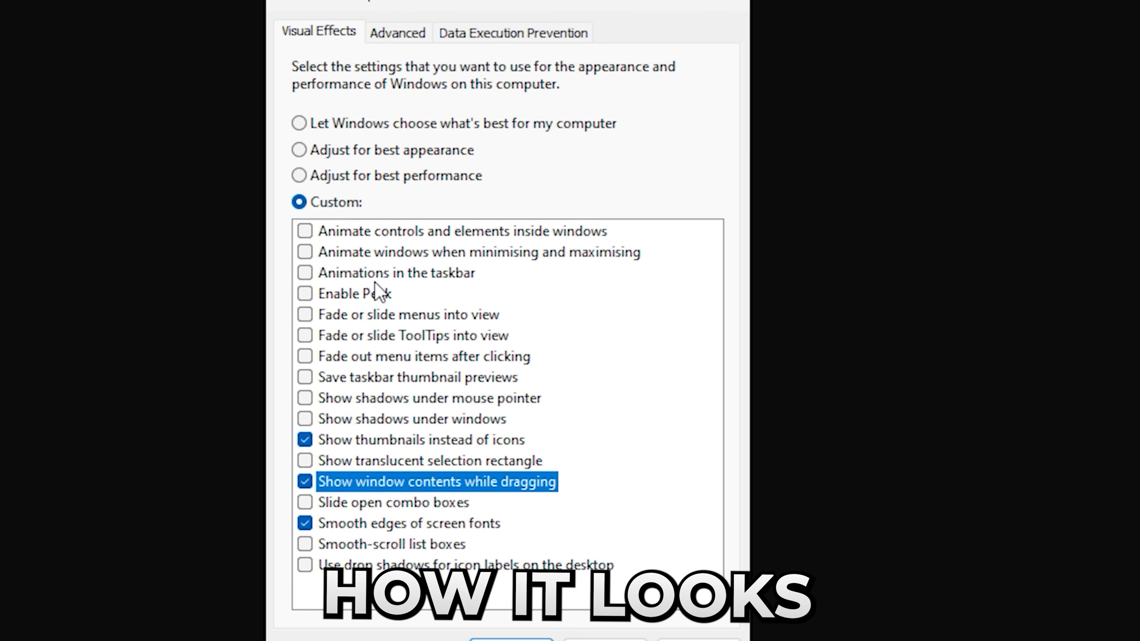
mouse_move(414, 523)
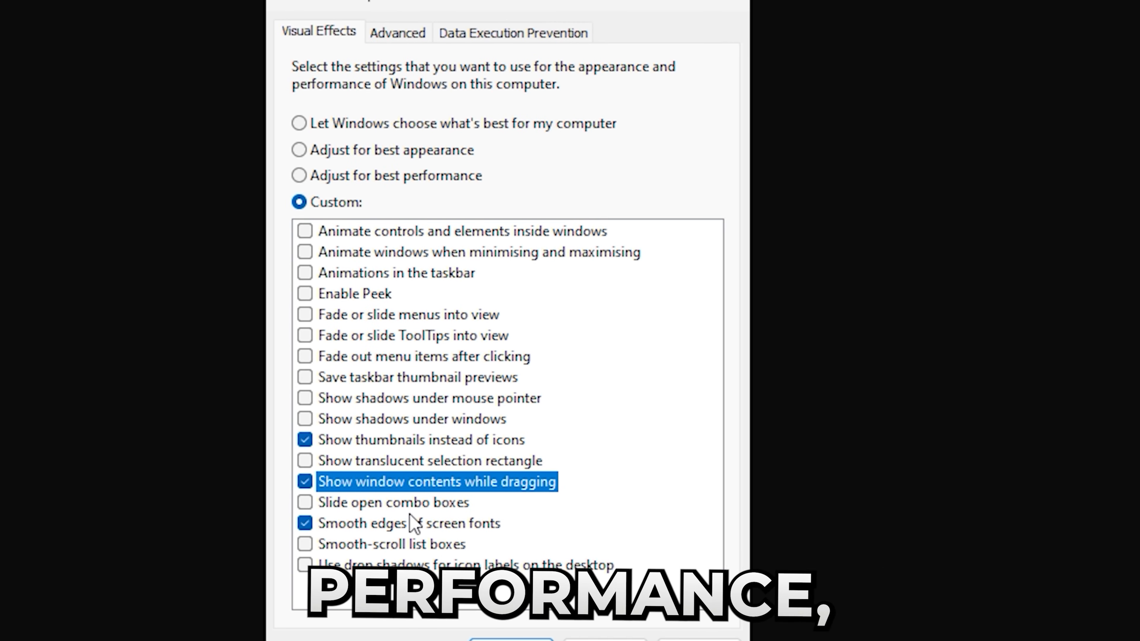
click(305, 524)
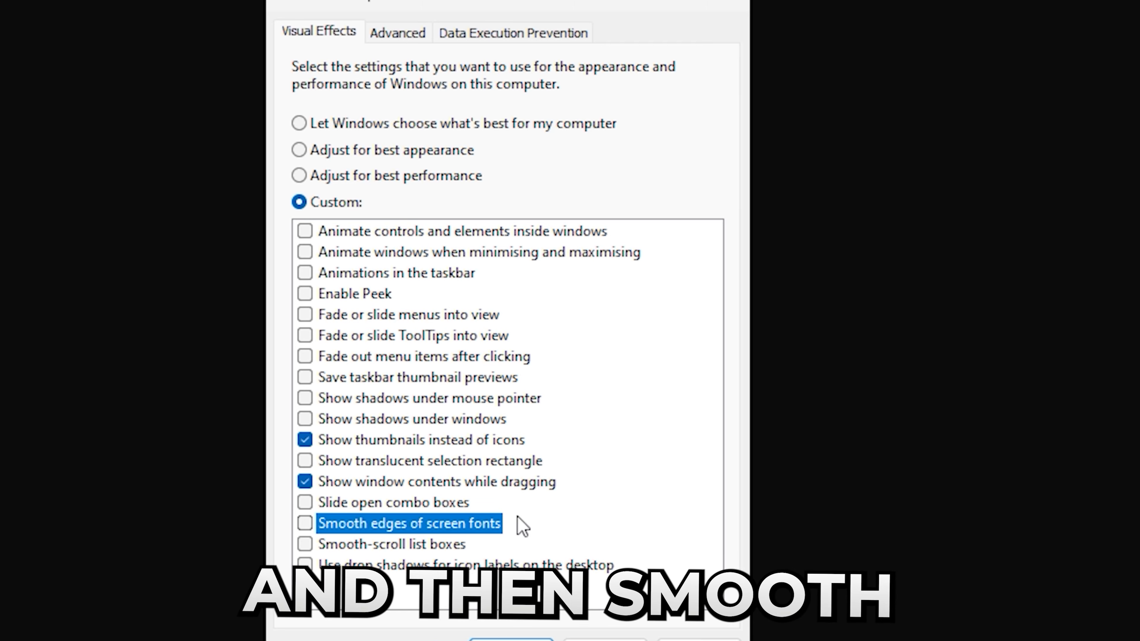
click(304, 523)
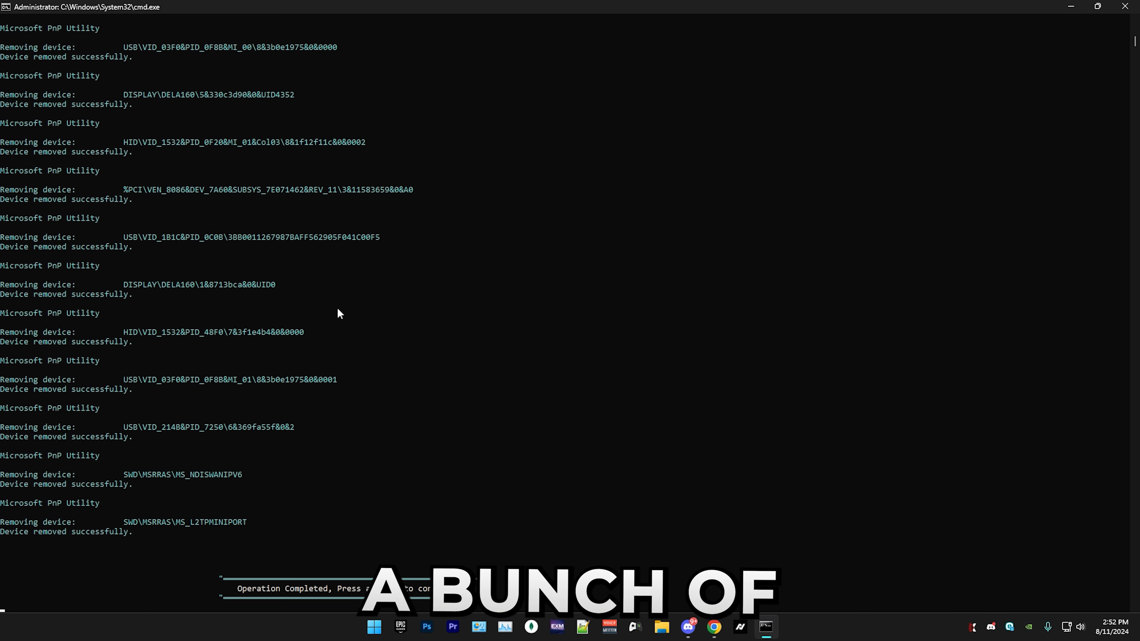
Run the Windows Clean Manager (option 2) and pick the SSD (C:) drive for Disk Clean-up
key(enter)
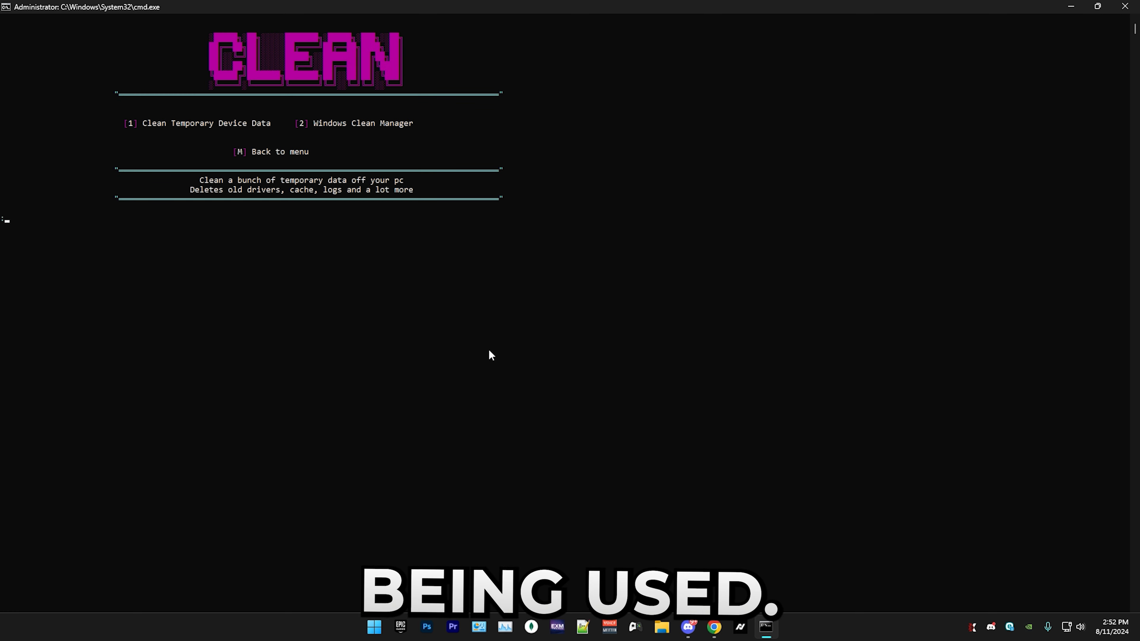
text(2)
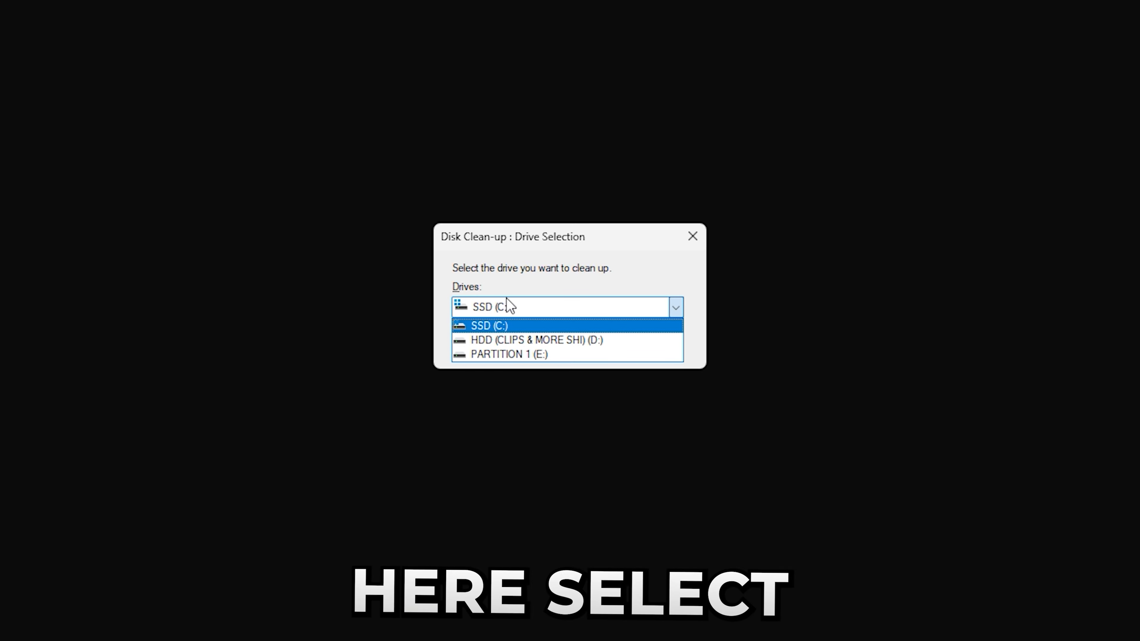
click(487, 326)
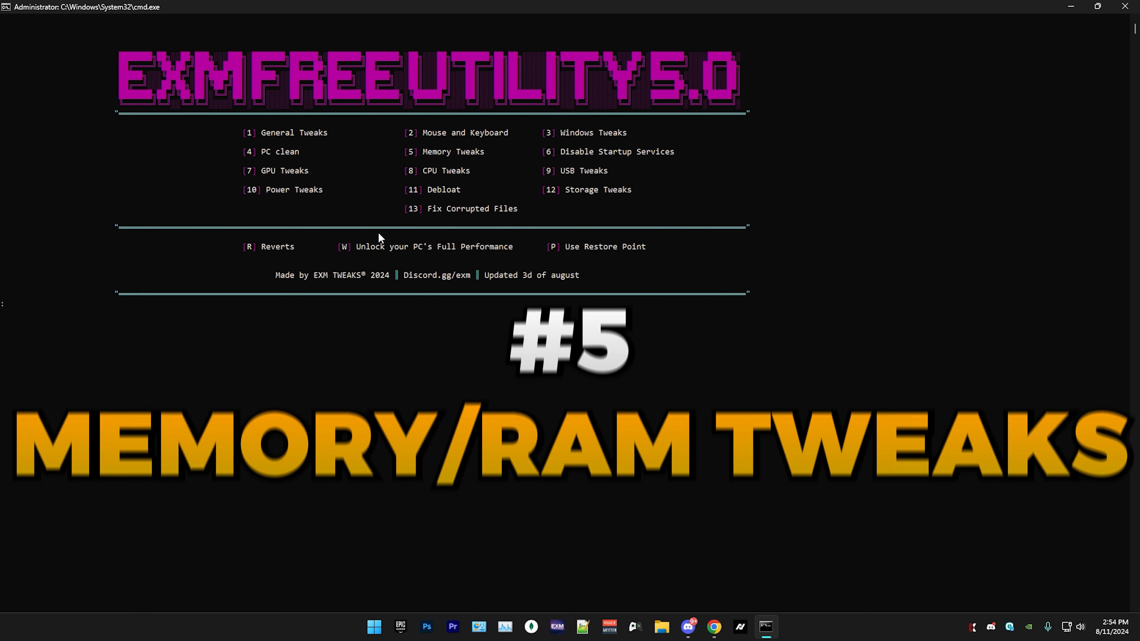
In Memory Tweaks, set memory compression for 16GB-or-more RAM, apply the general memory tweaks, then choose option 6
text(5)
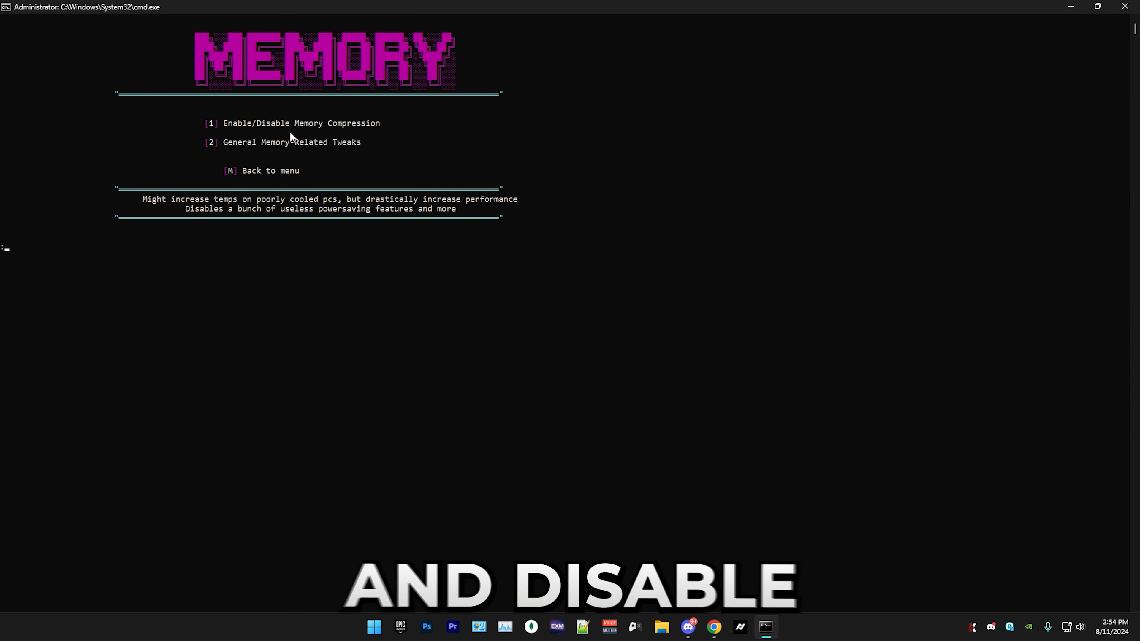
text(1)
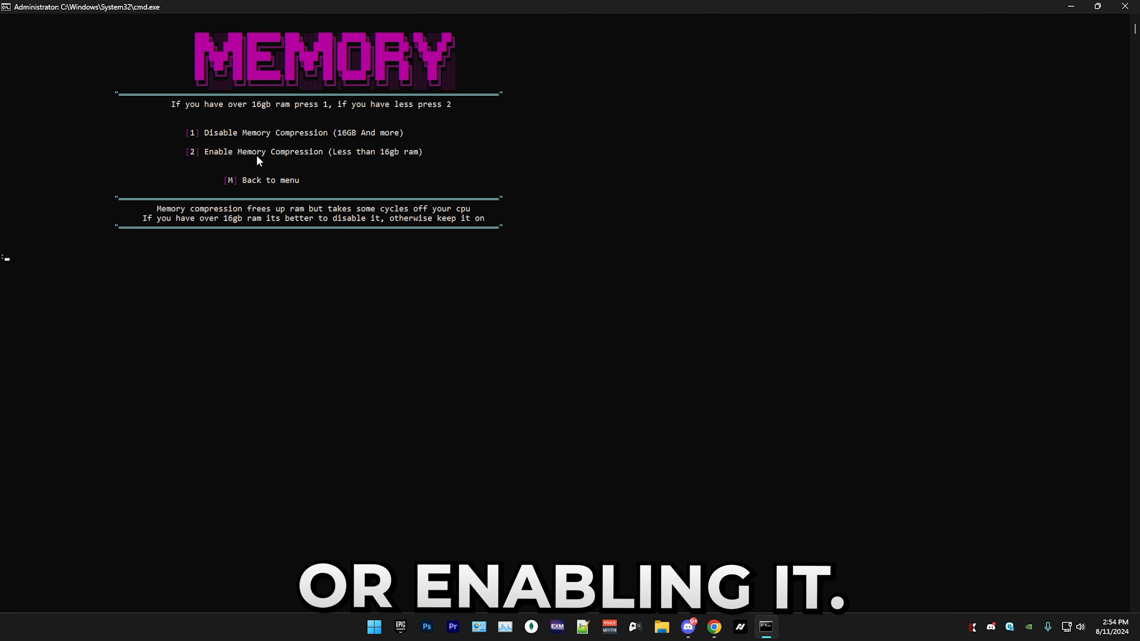
double_click(347, 132)
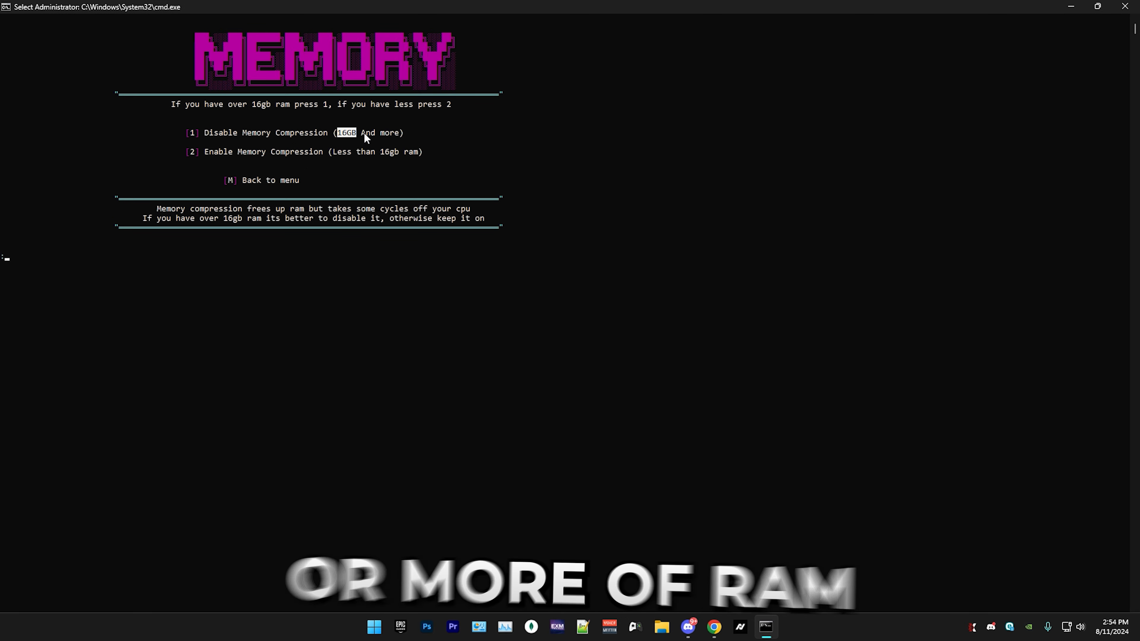
mouse_move(442, 171)
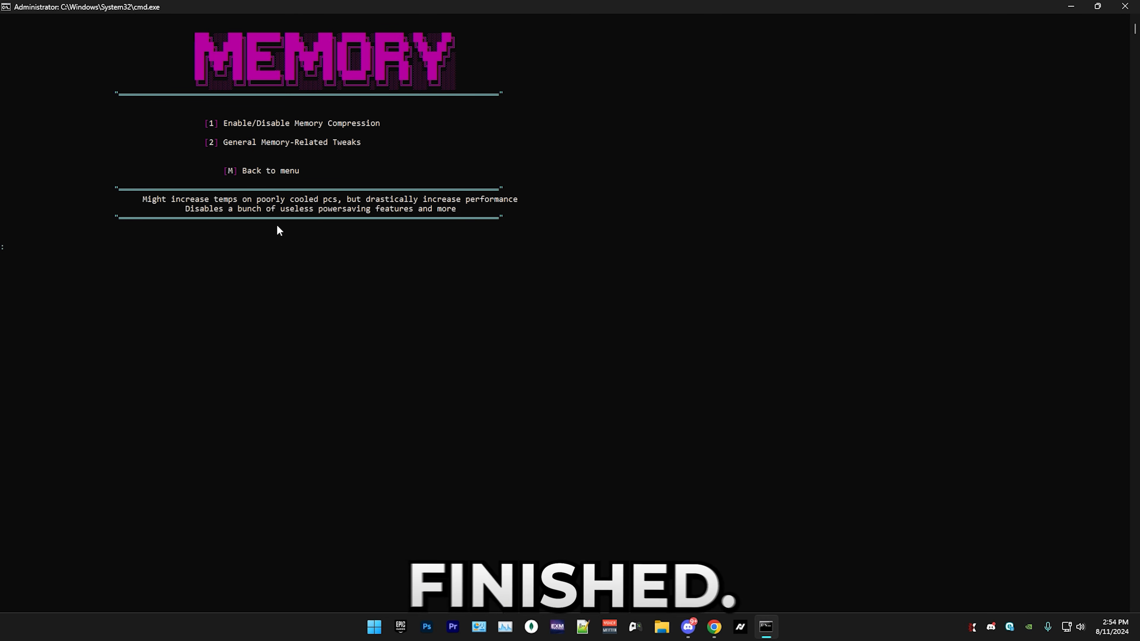
text(2)
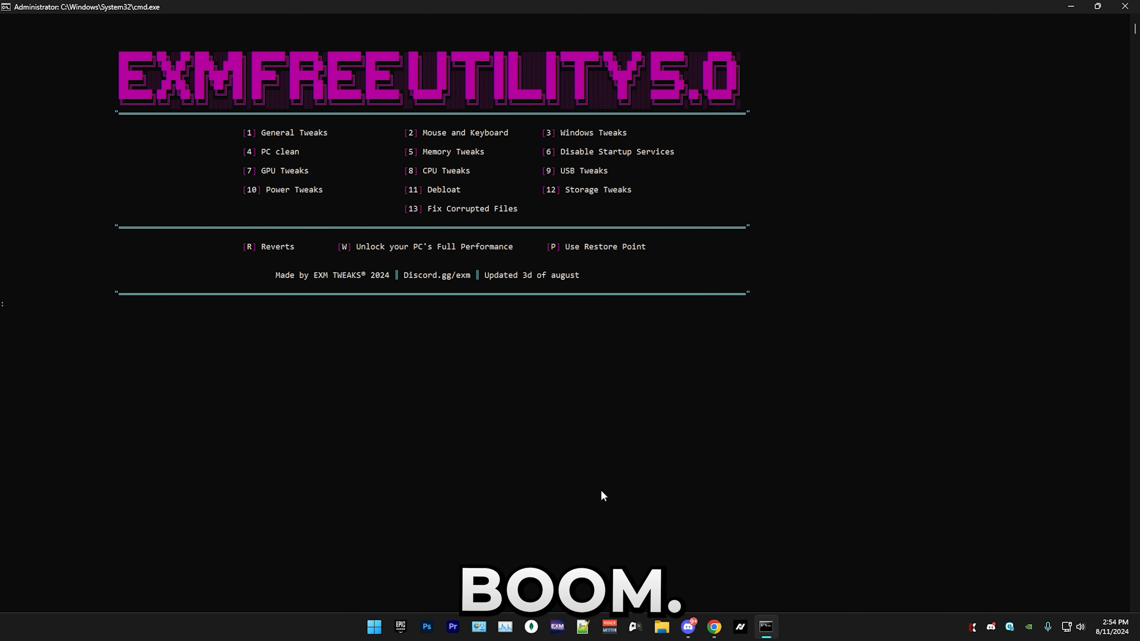
text(6)
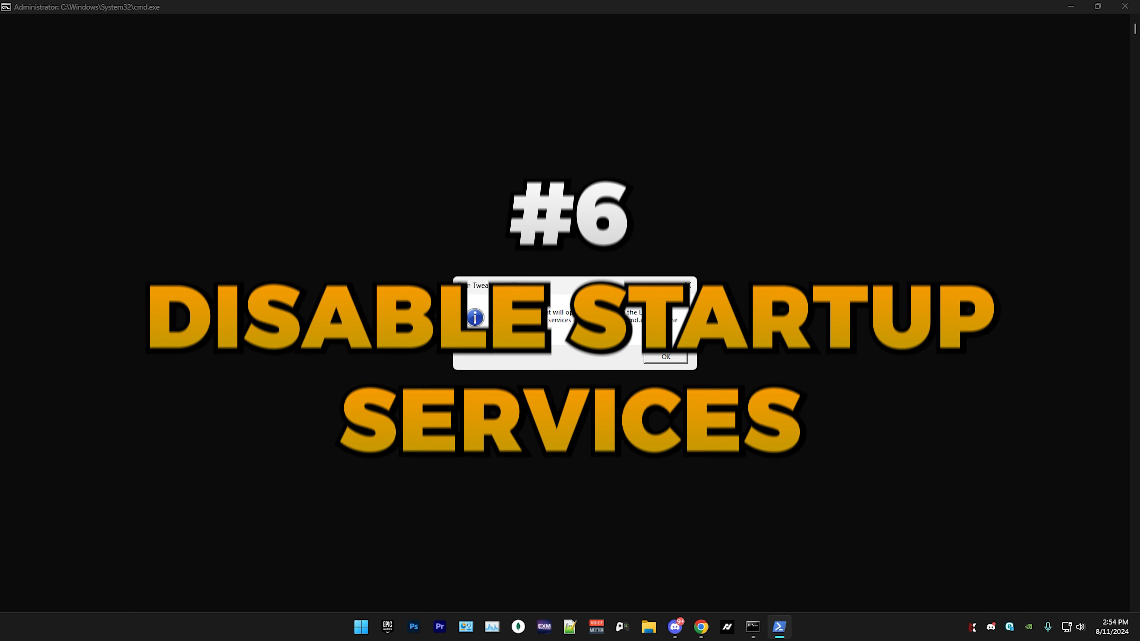
Dismiss the startup services notice and inspect the ESET and .NET registration Logon entries in Autoruns
click(666, 357)
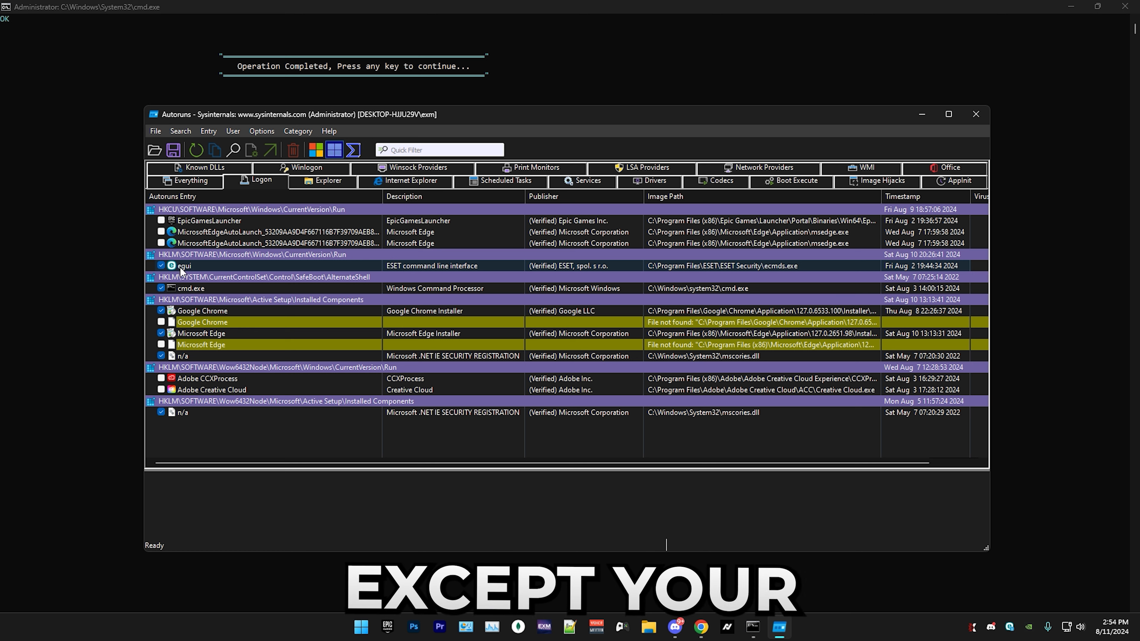
click(185, 265)
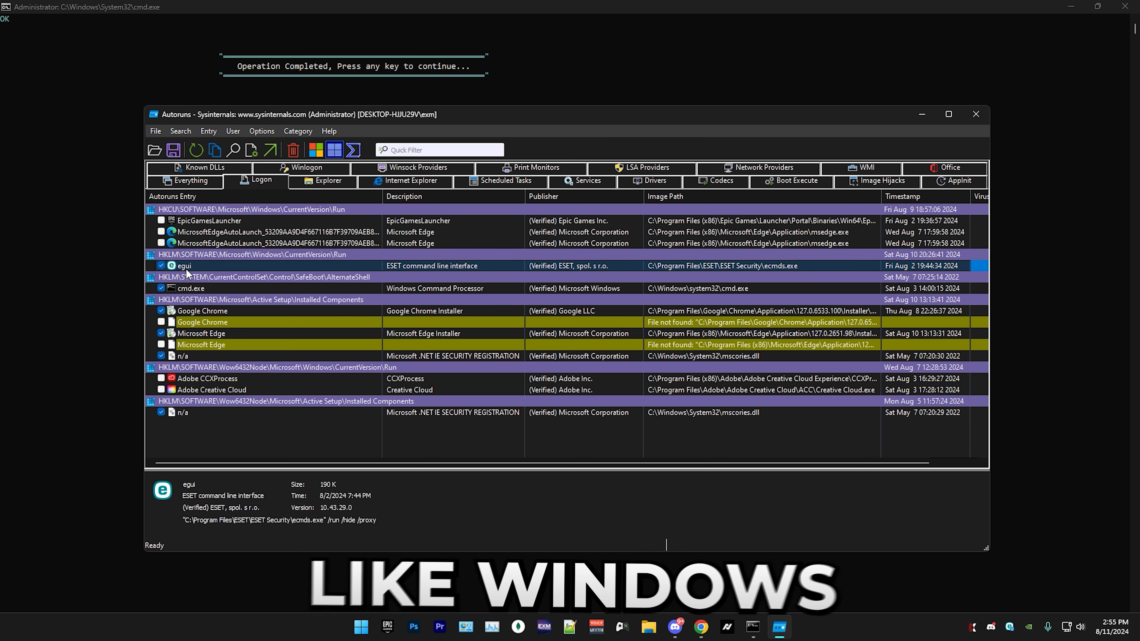
click(190, 288)
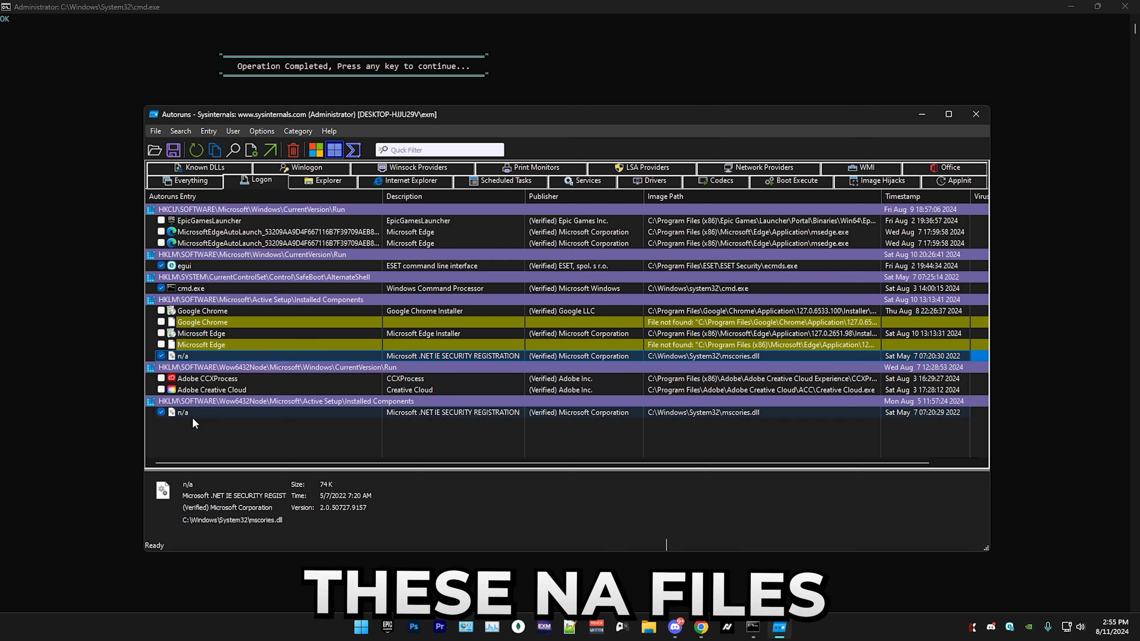
click(184, 265)
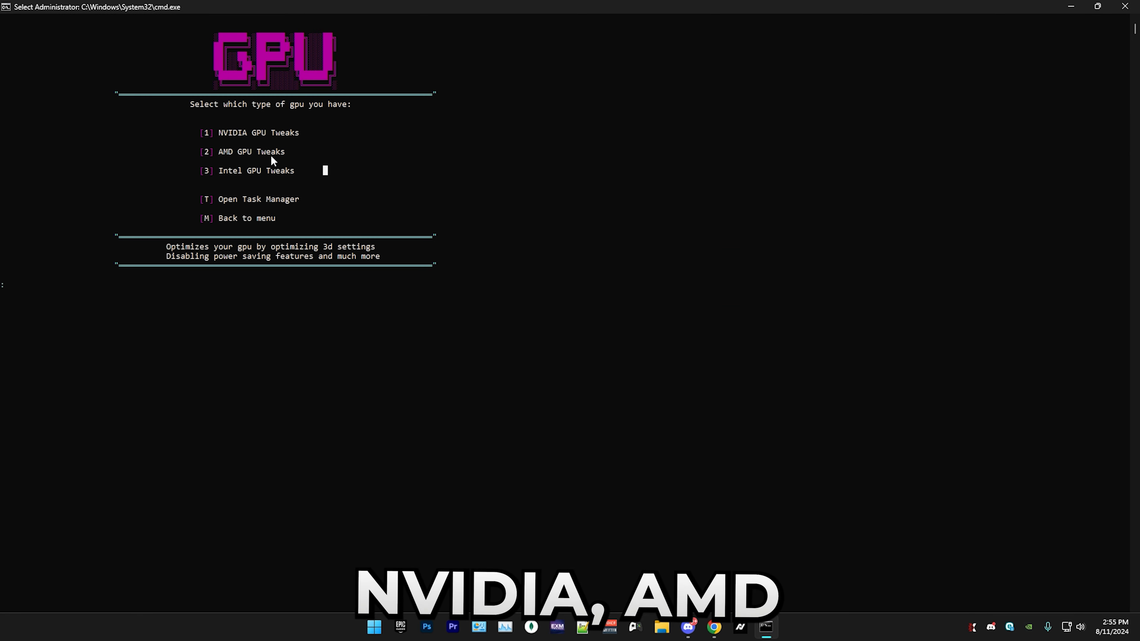
Run the NVIDIA GPU tweaks (option 1) and accept the Profile Inspector import message
text(1)
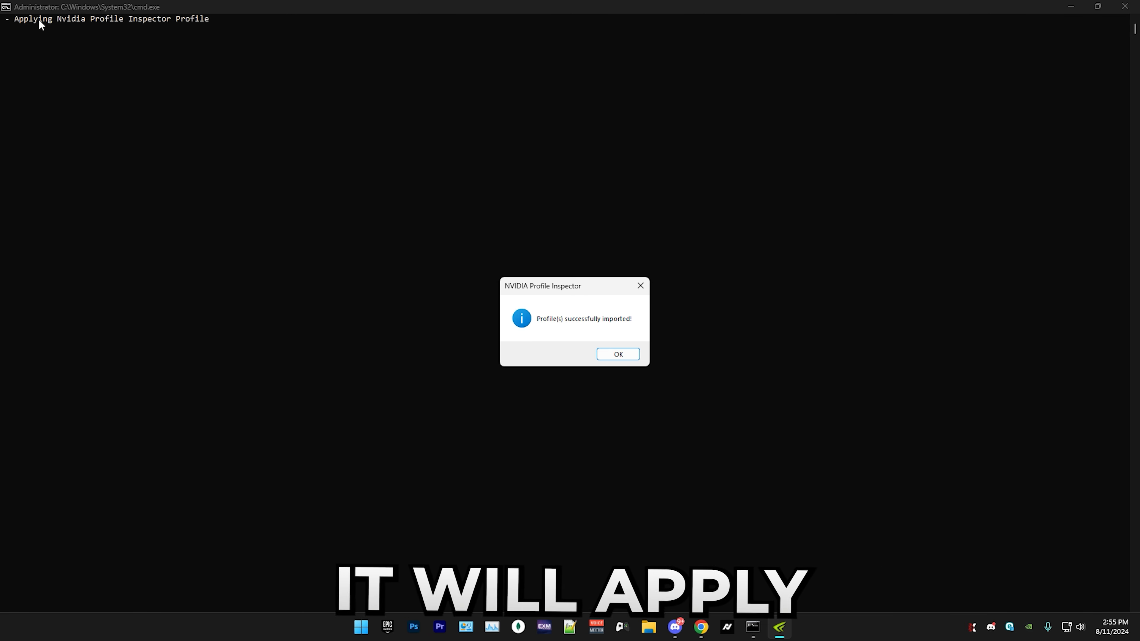
click(618, 354)
text(8)
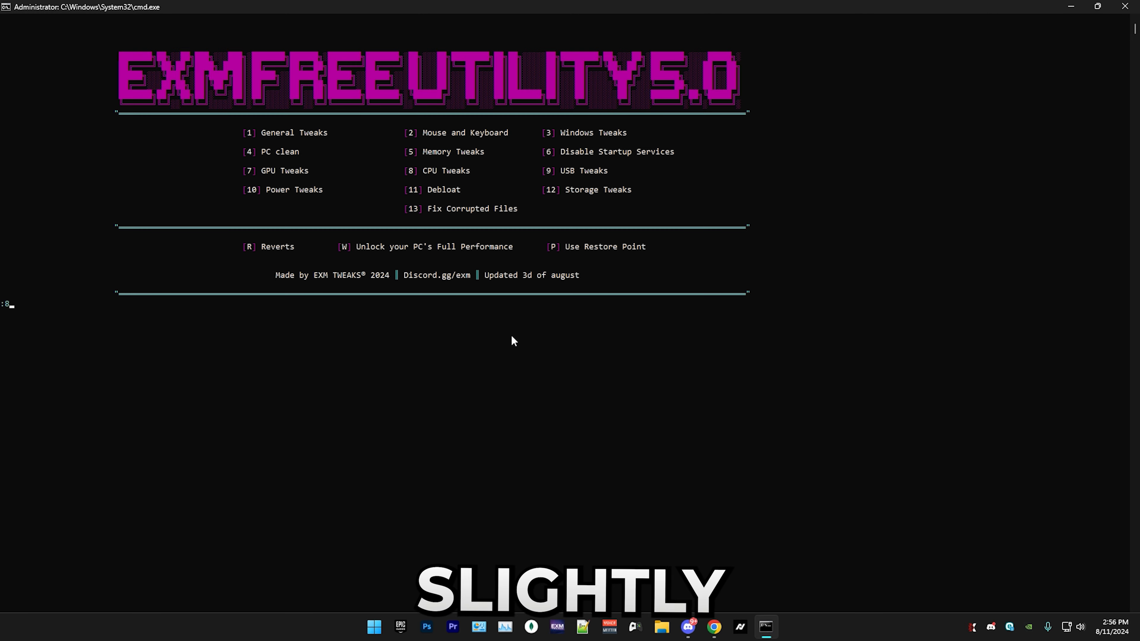
Acknowledge the overheating warning, run the USB tweaks, and enter the Power Tweaks category
key(Return)
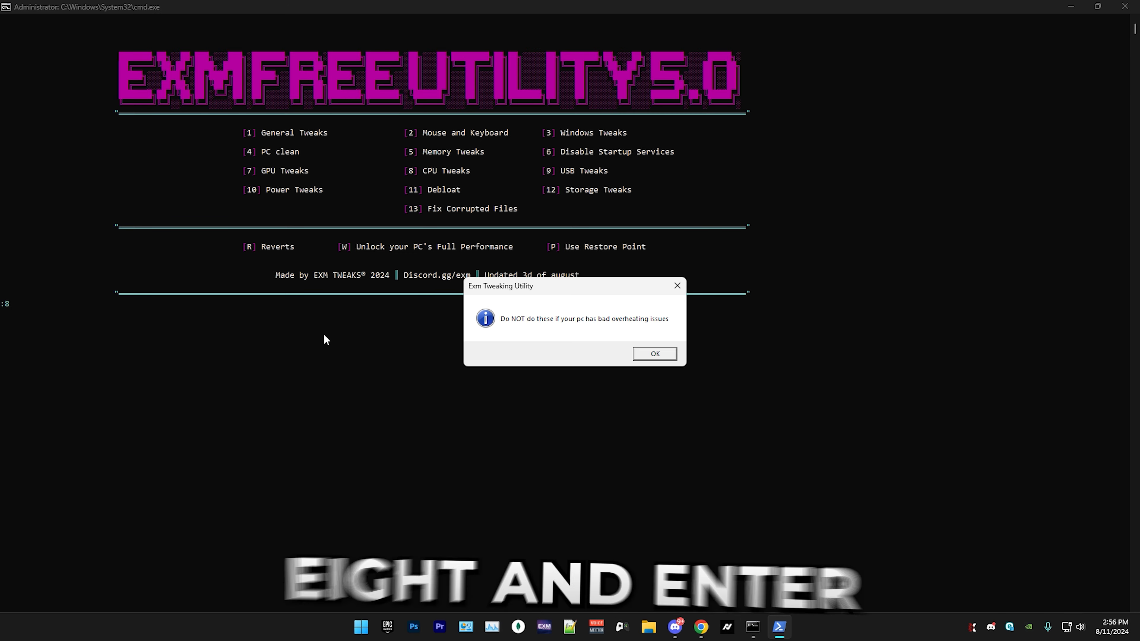
click(655, 354)
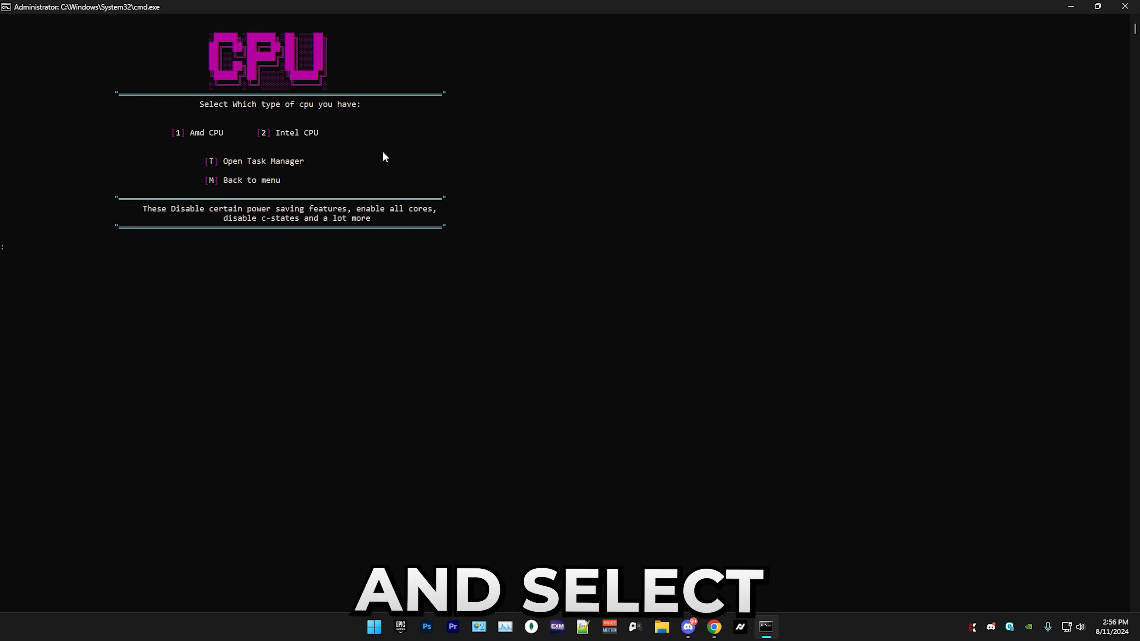
text(2)
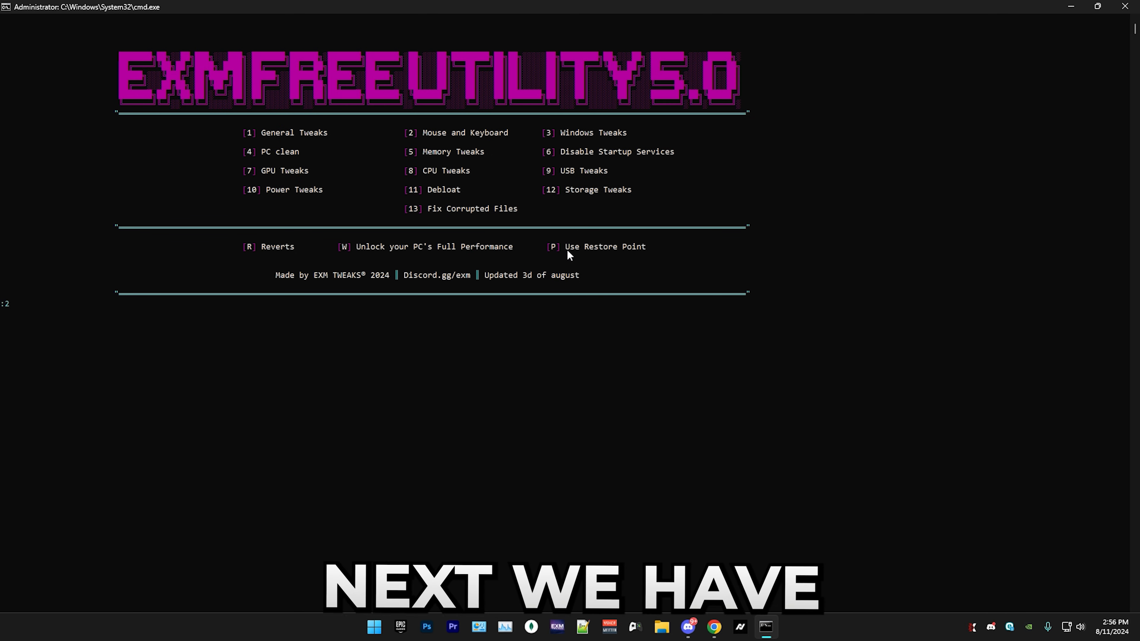
text(9)
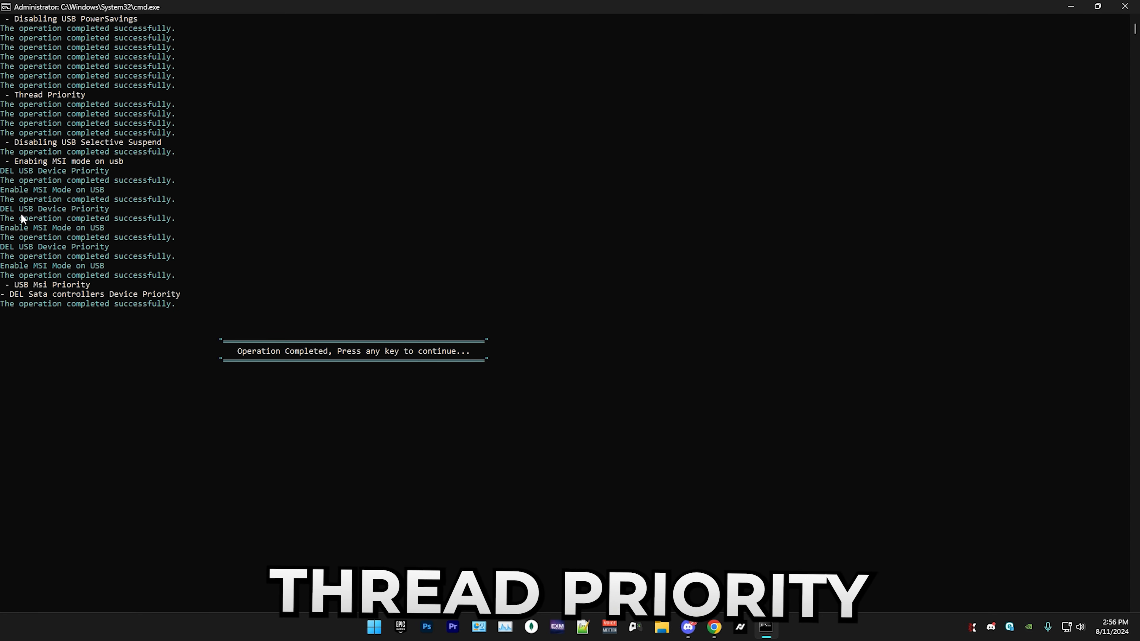
key(enter)
text(10)
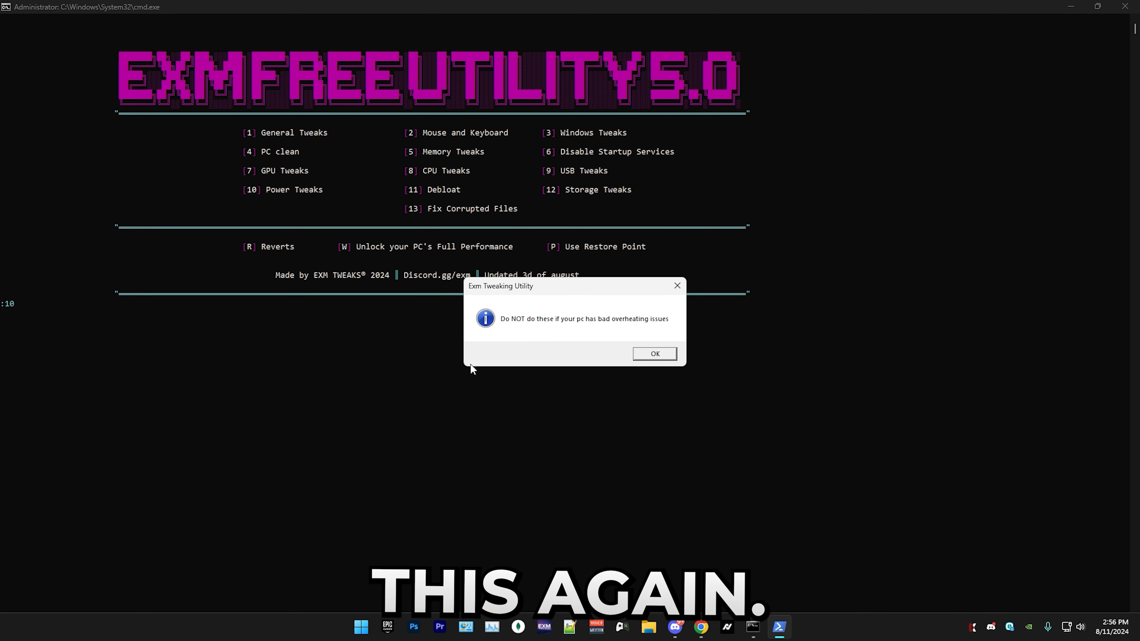
Accept the overheating warning and apply the free power plan (option 1)
click(654, 354)
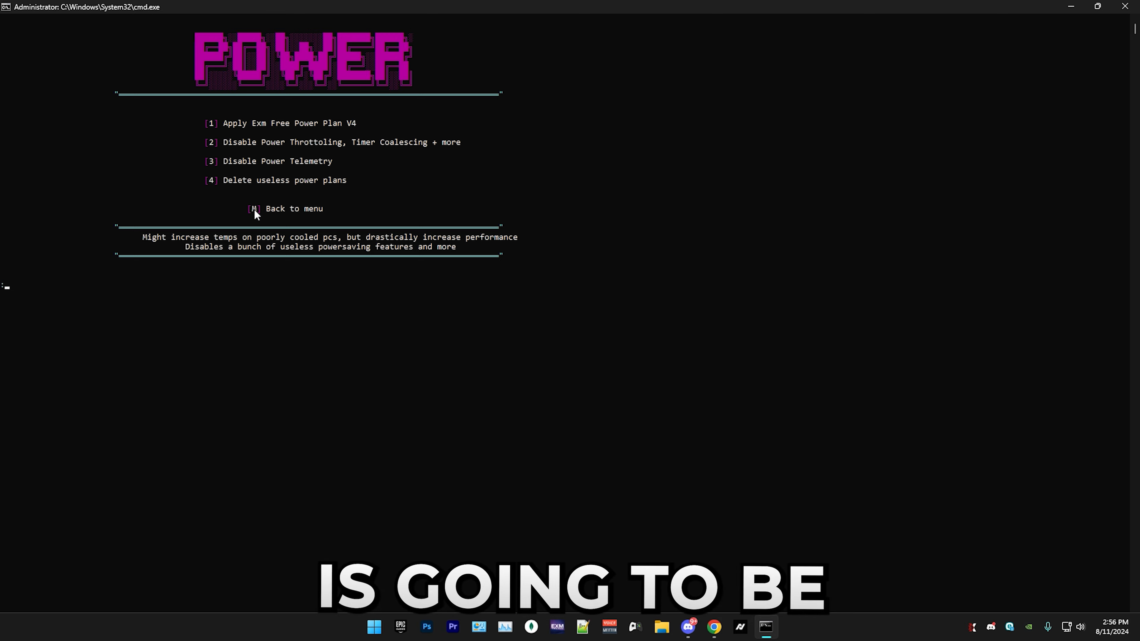
text(1)
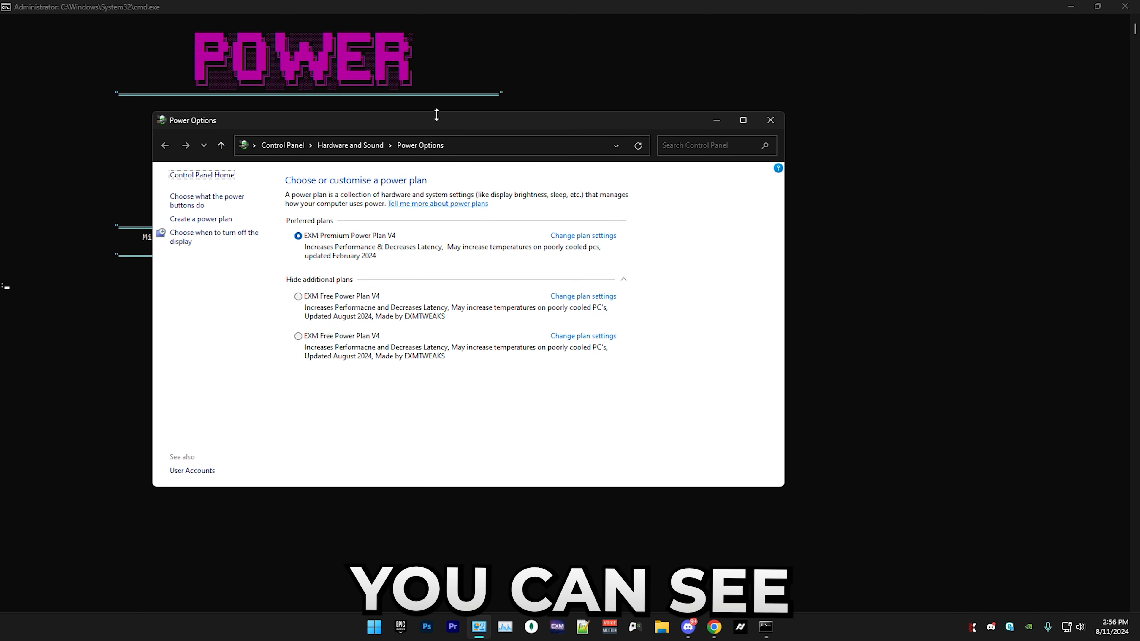
click(743, 120)
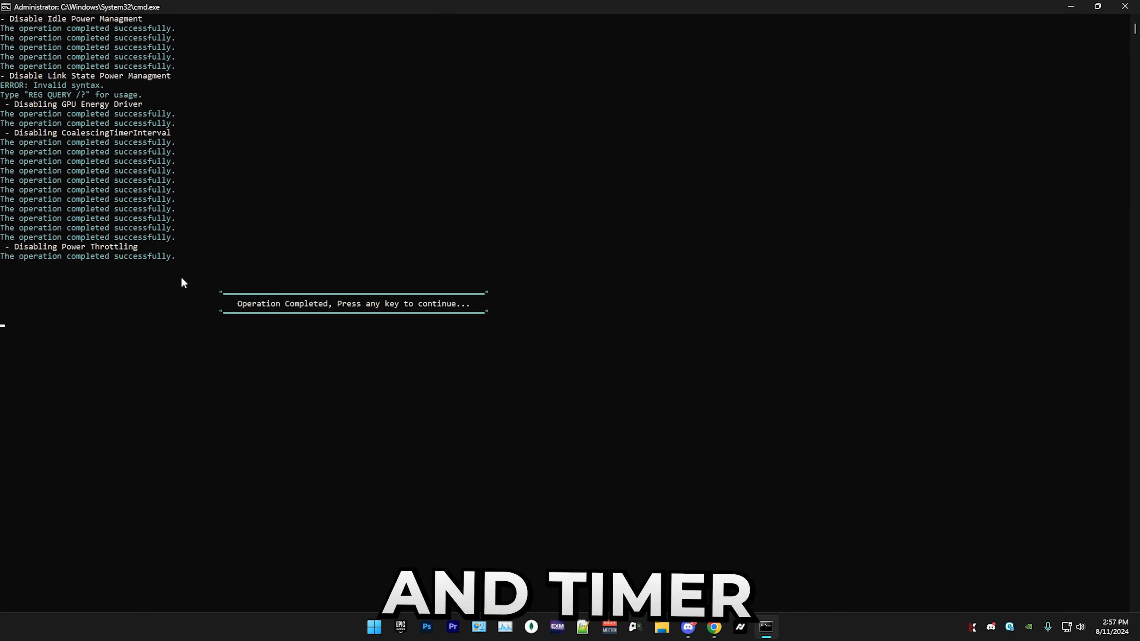
Disable power throttling and power telemetry, then delete the useless power plans (option 4)
key(enter)
text(3)
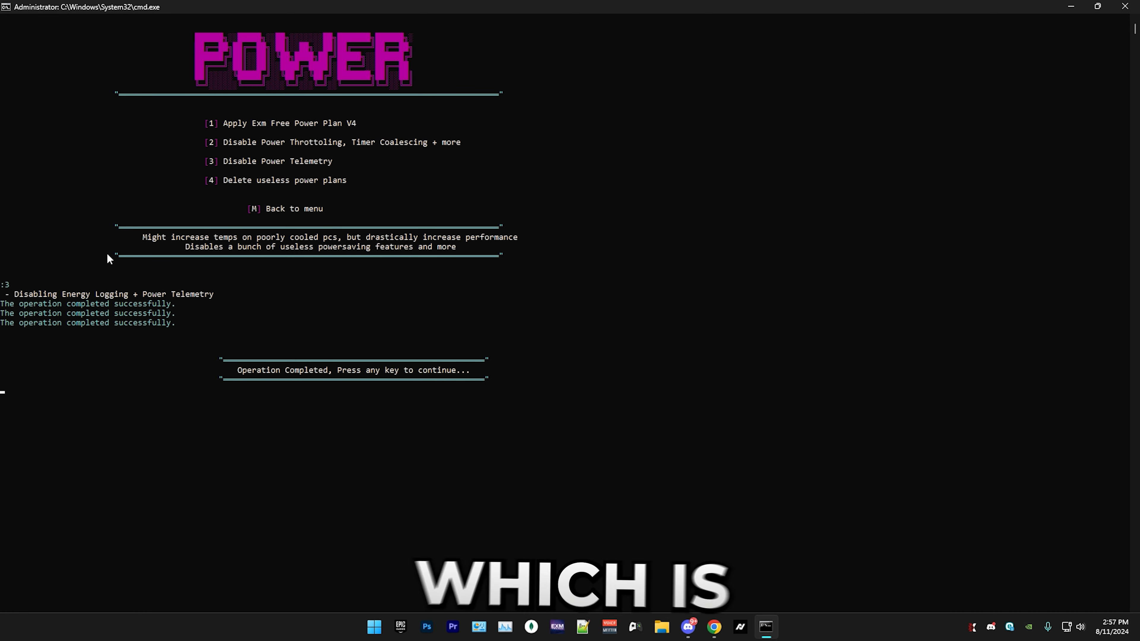
key(enter)
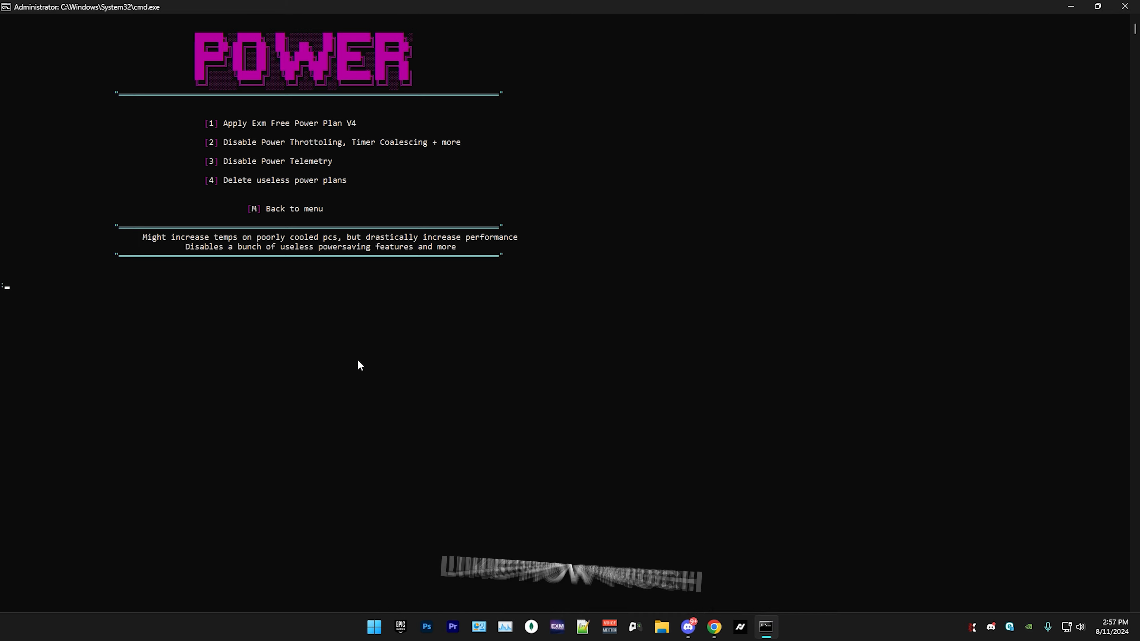
text(4)
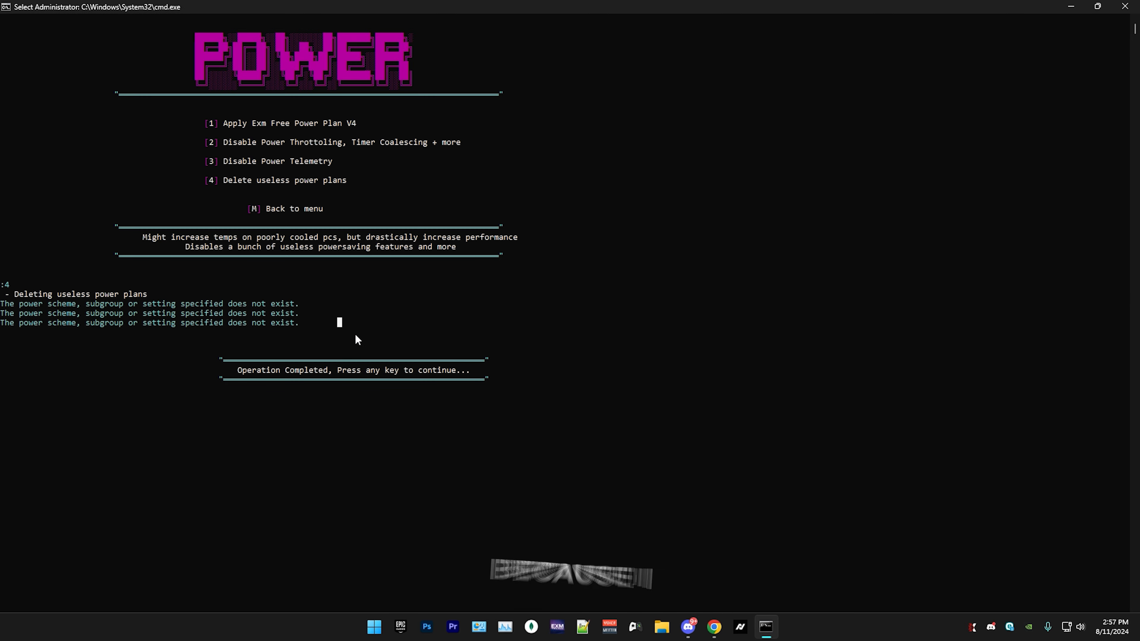
key(enter)
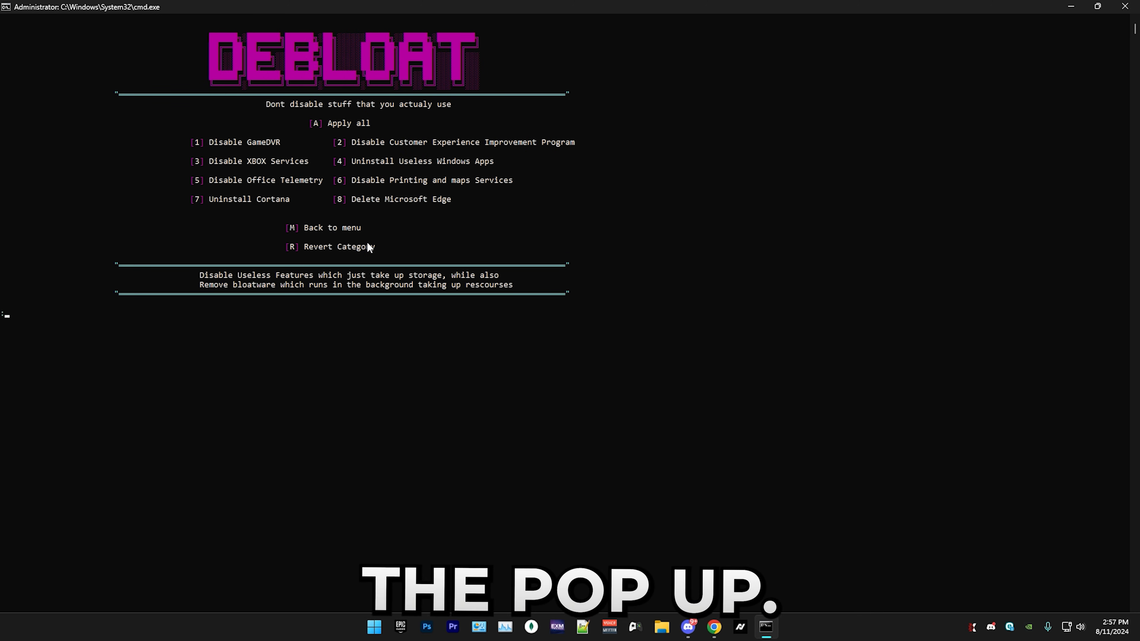
Apply all Debloat tweaks at once with option A, confirming with Y
click(336, 123)
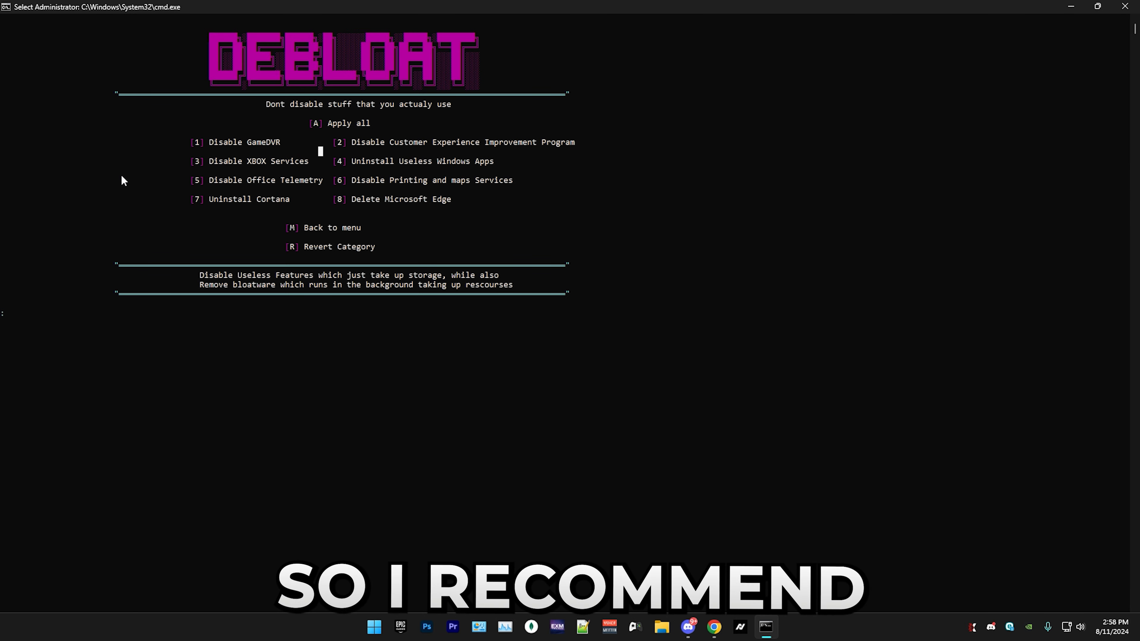
mouse_move(480, 202)
text(R)
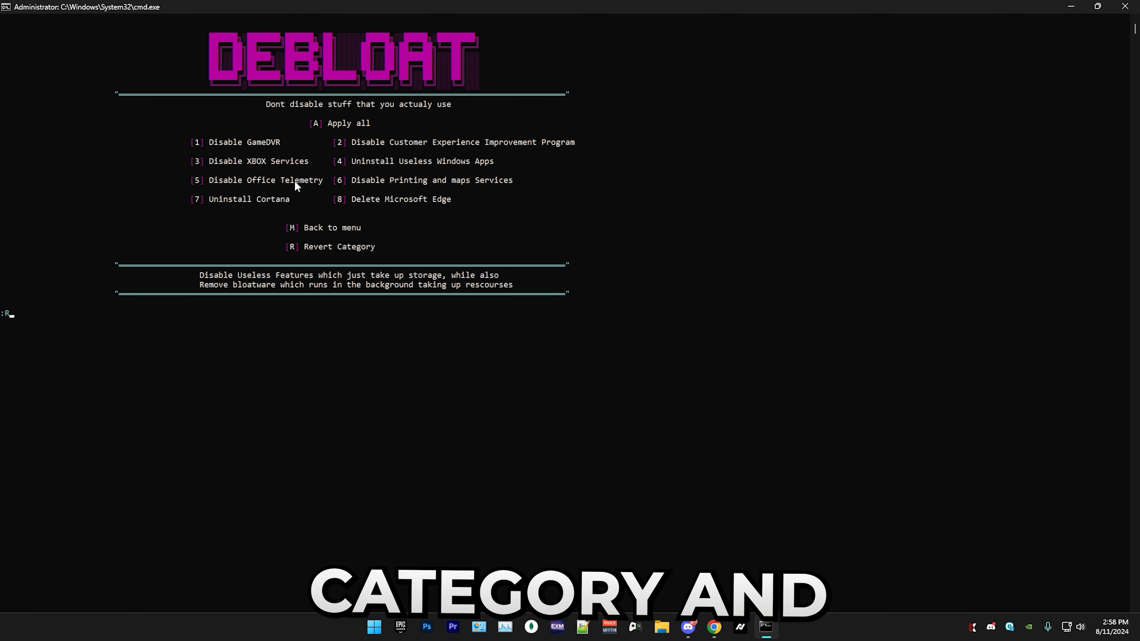
text(A)
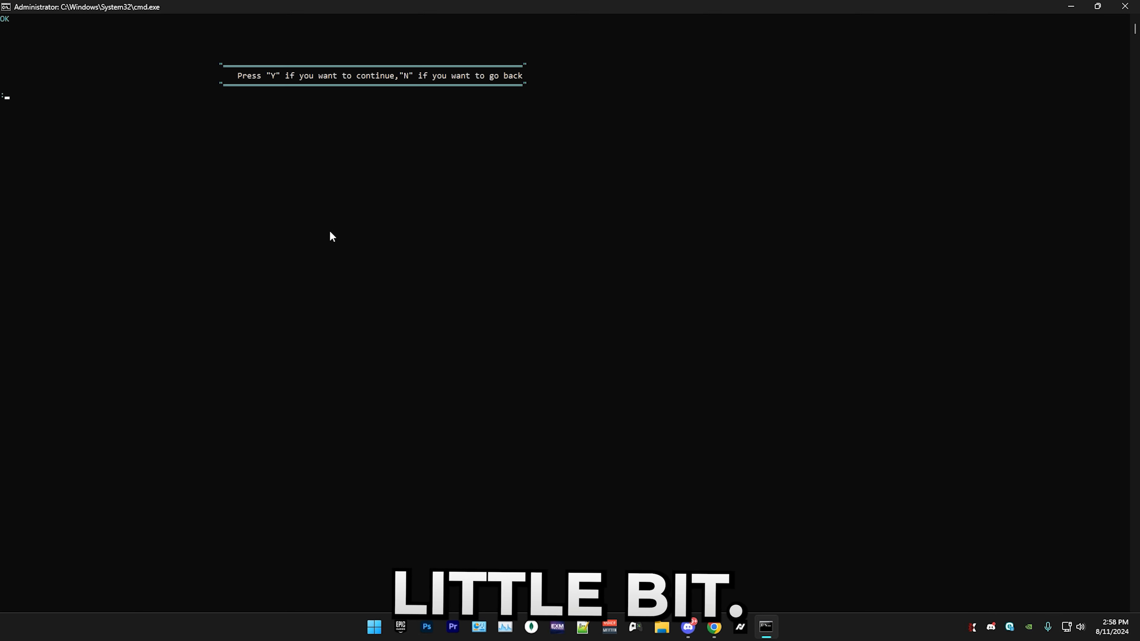
key(y)
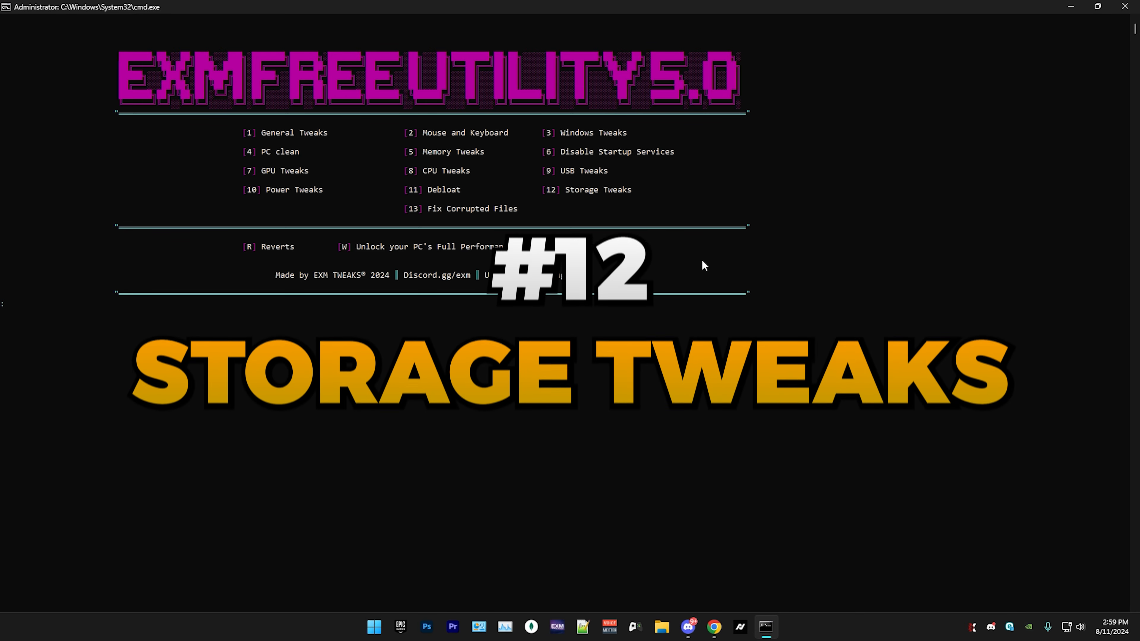
Run Storage Tweaks (12), optimising the SSD (C:) drive and then the first hard disk drive
text(12)
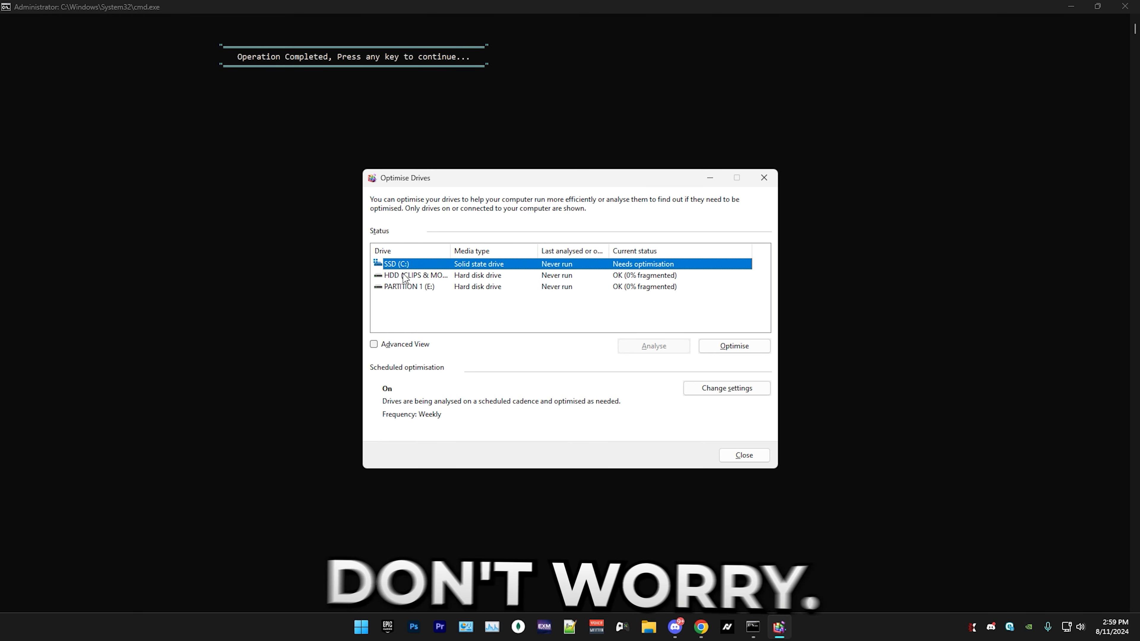
mouse_move(598, 411)
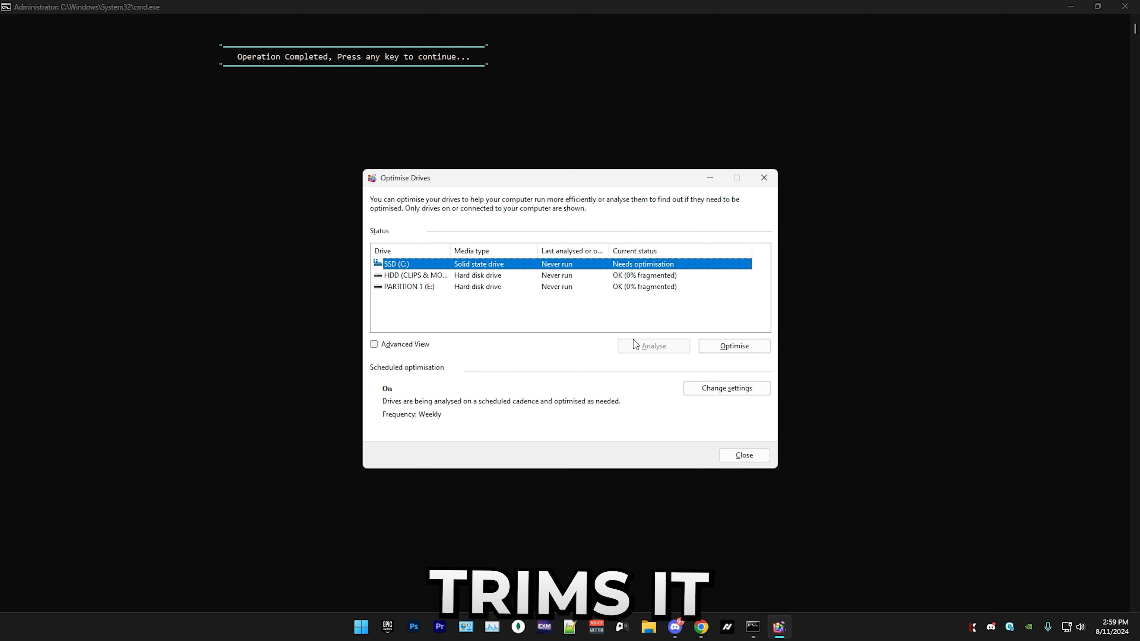
click(734, 345)
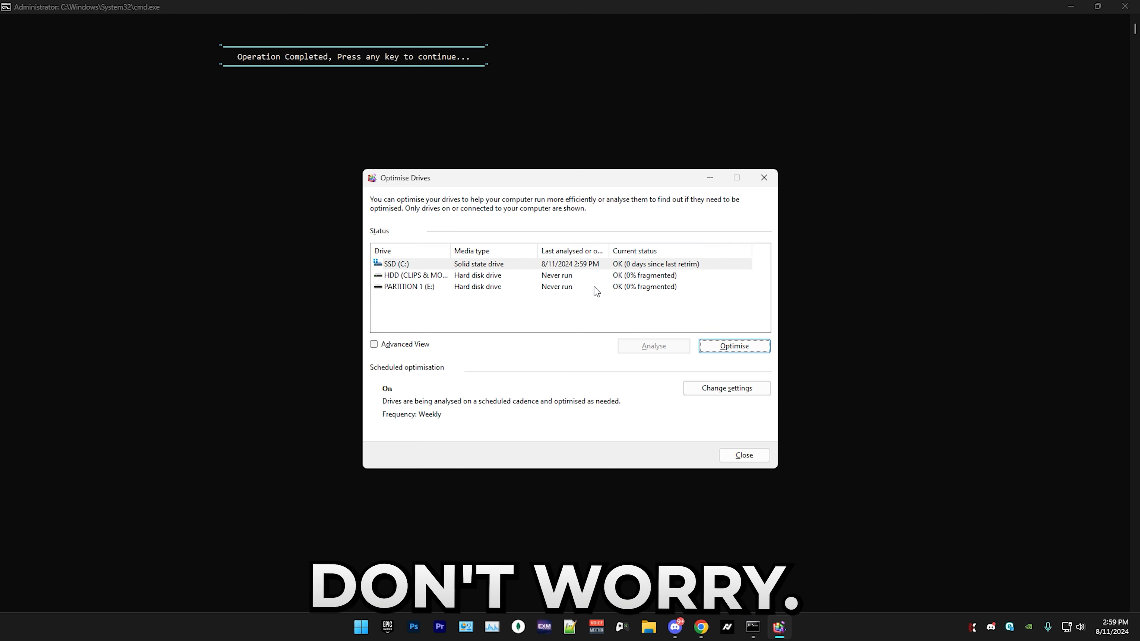
click(417, 275)
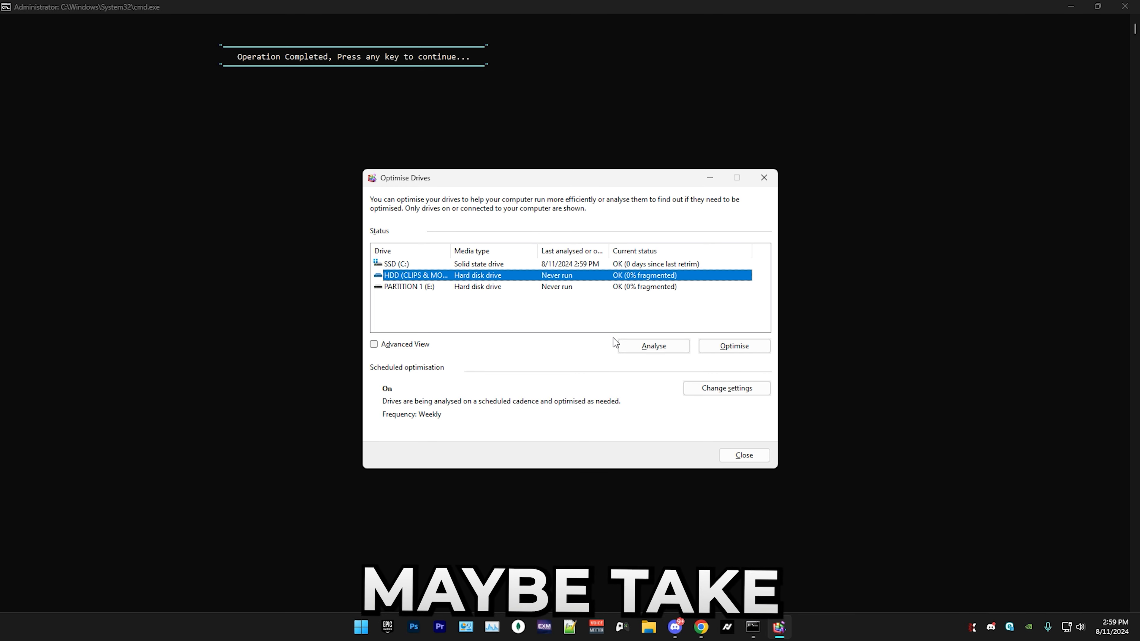
click(734, 346)
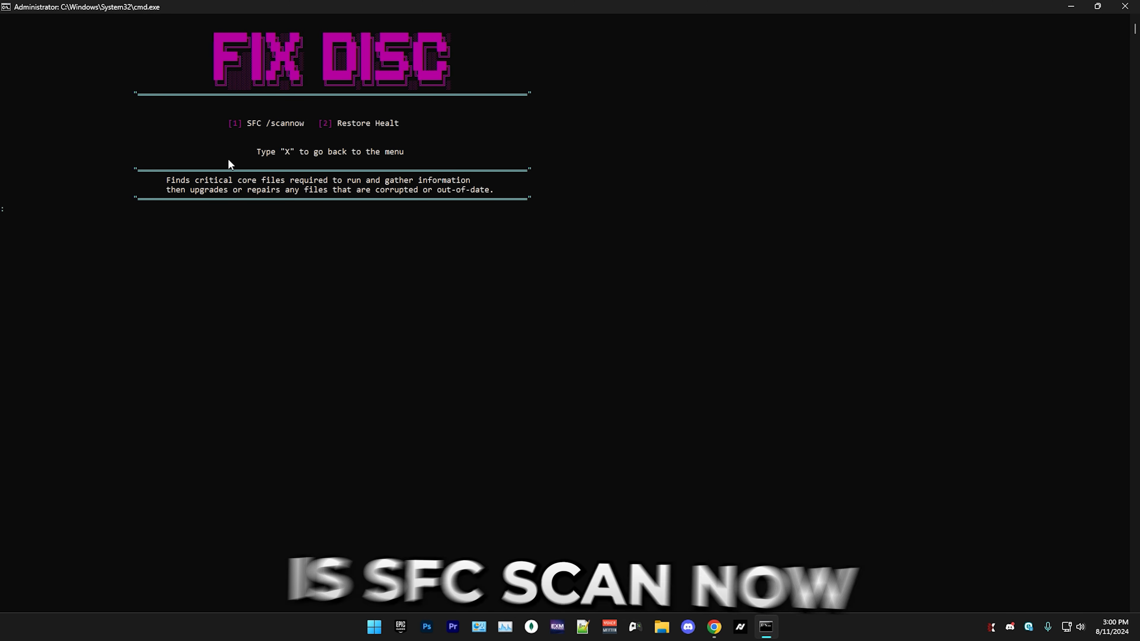
mouse_move(167, 310)
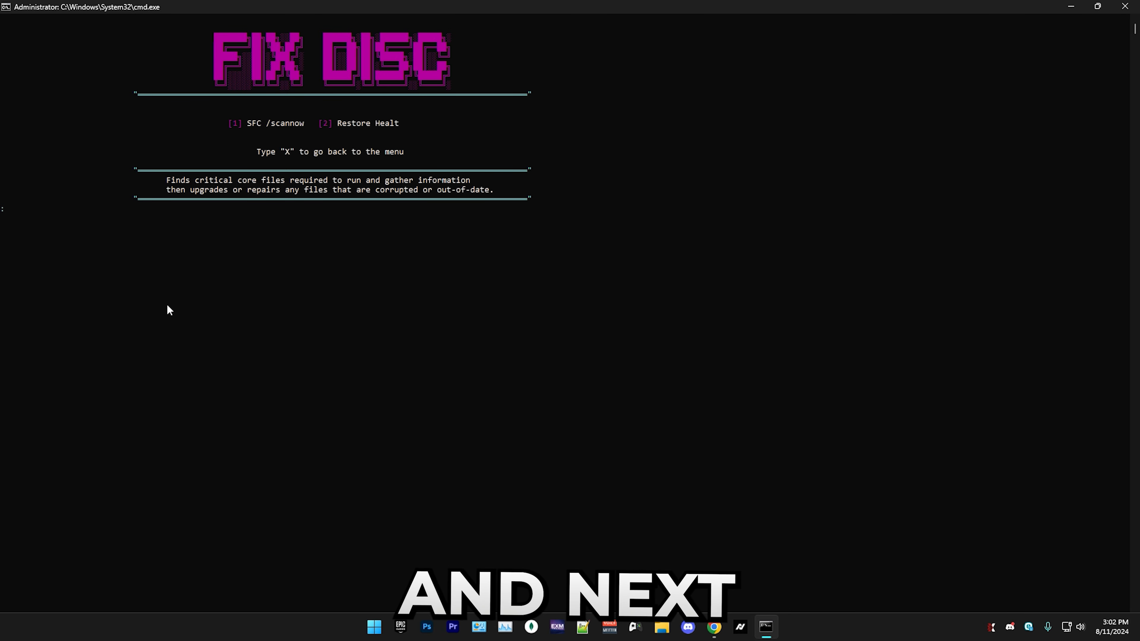
Start the Restore Health repair (option 2) from the Fix Disc tools
text(2)
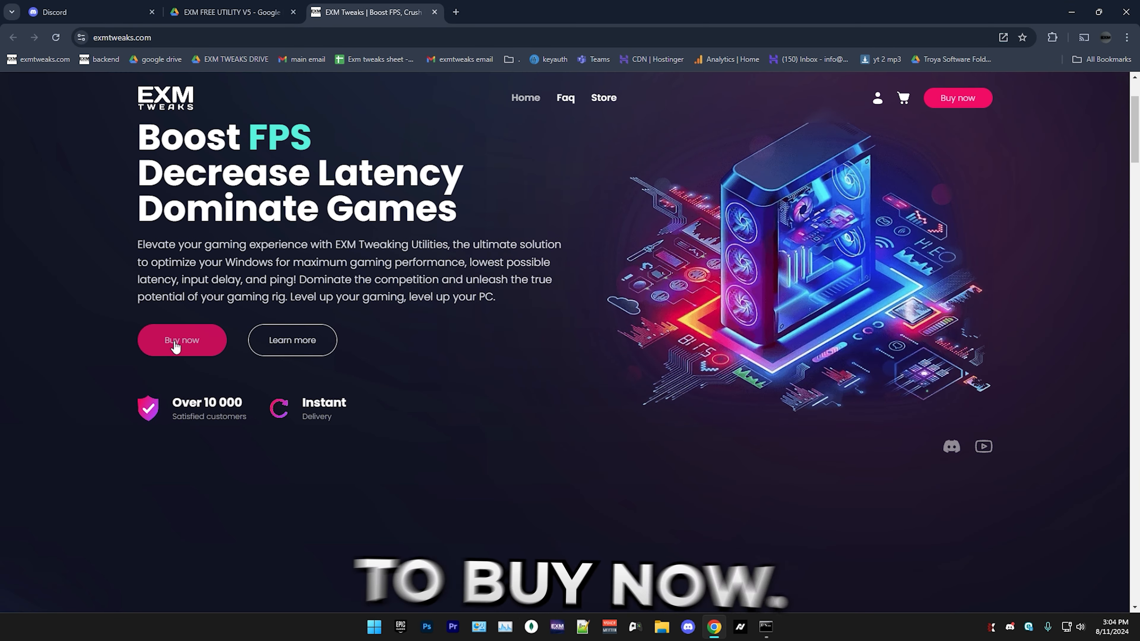
Go to the EXM Tweaks store page via Buy now, then switch to the Discord server
click(180, 340)
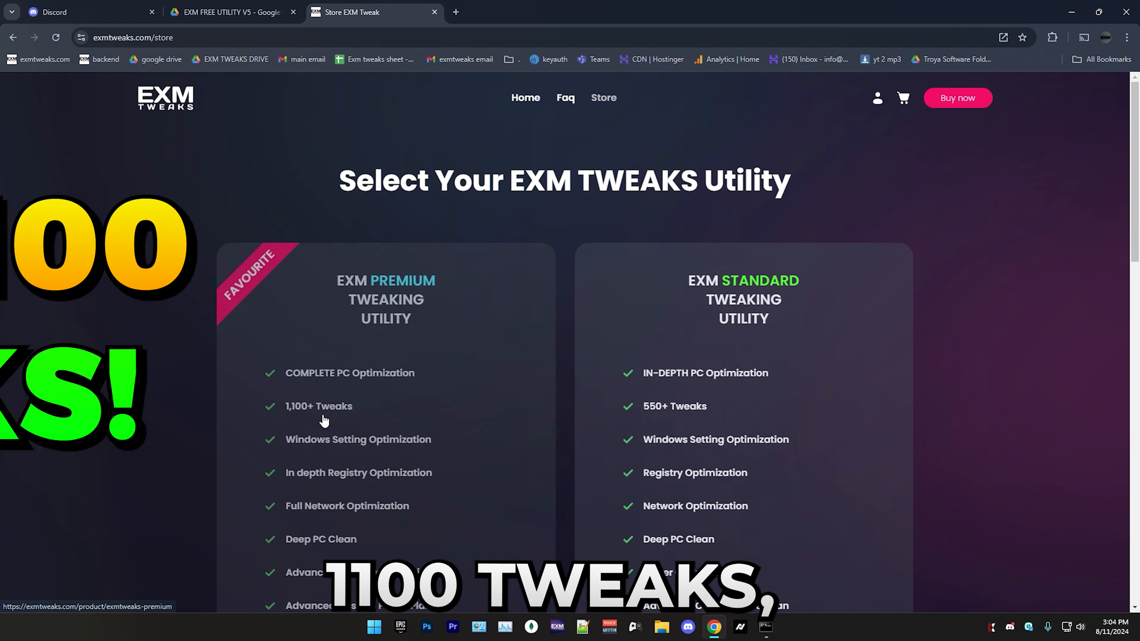
mouse_move(330, 459)
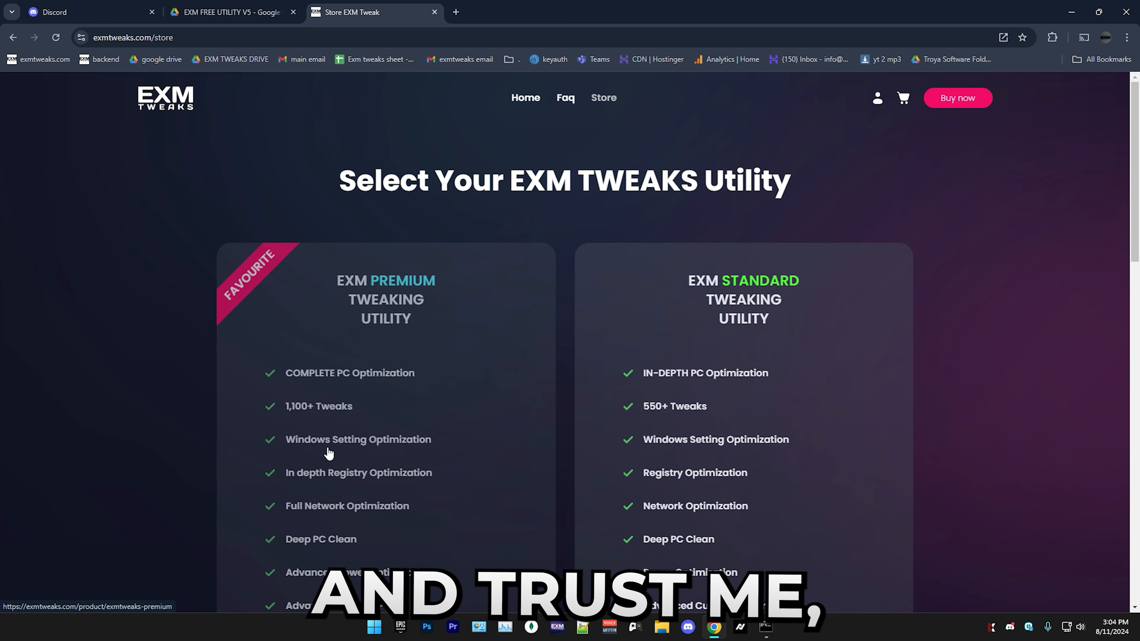
mouse_move(713, 627)
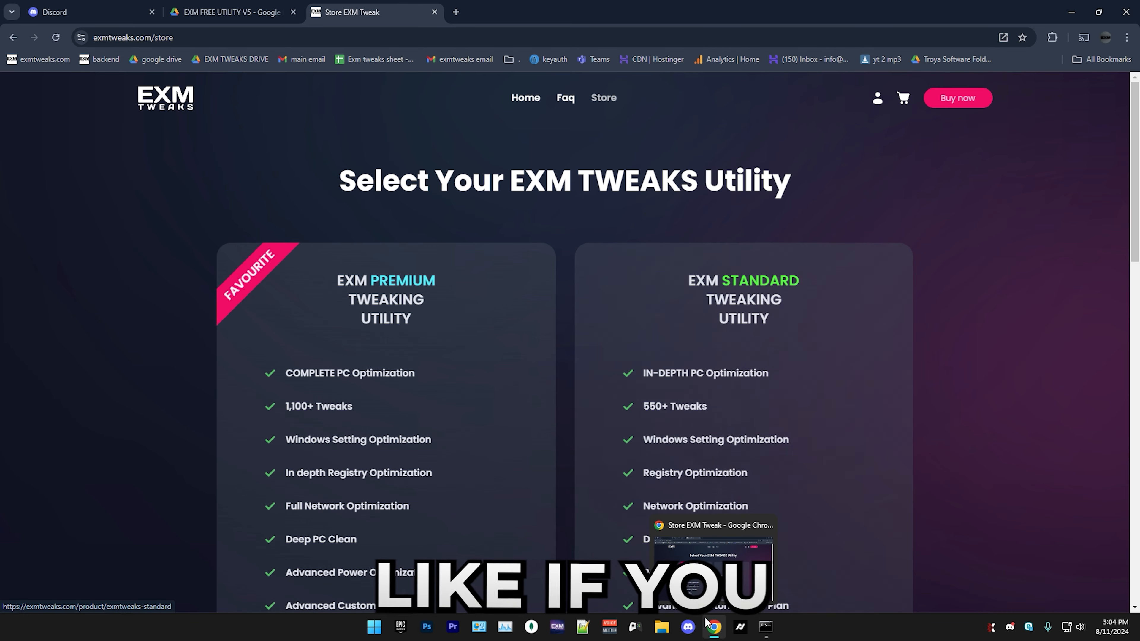
click(689, 628)
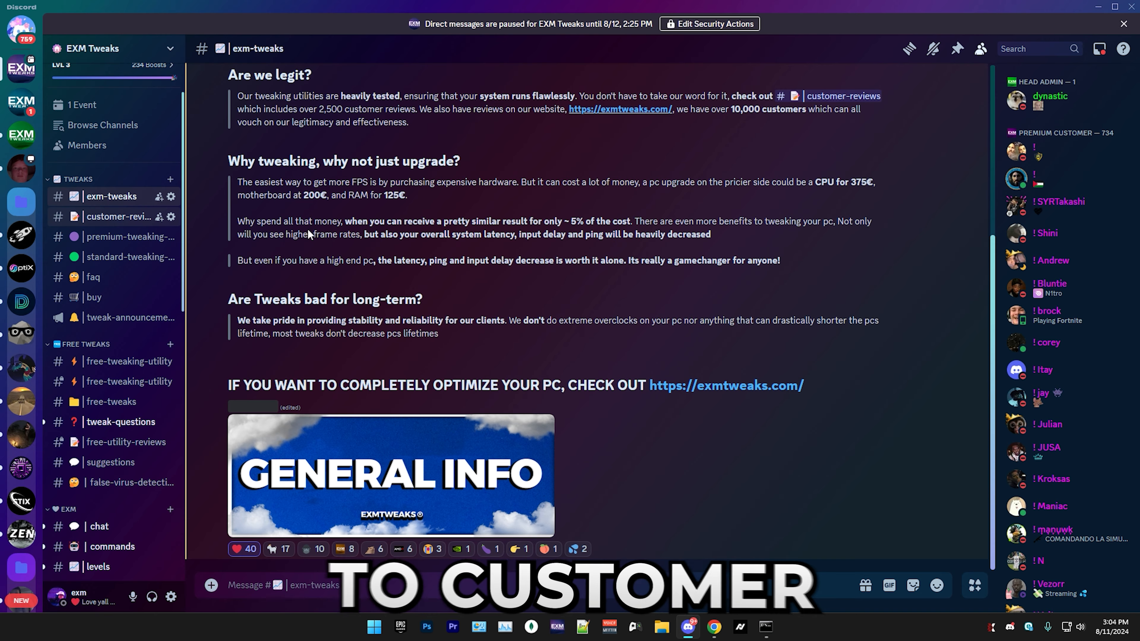